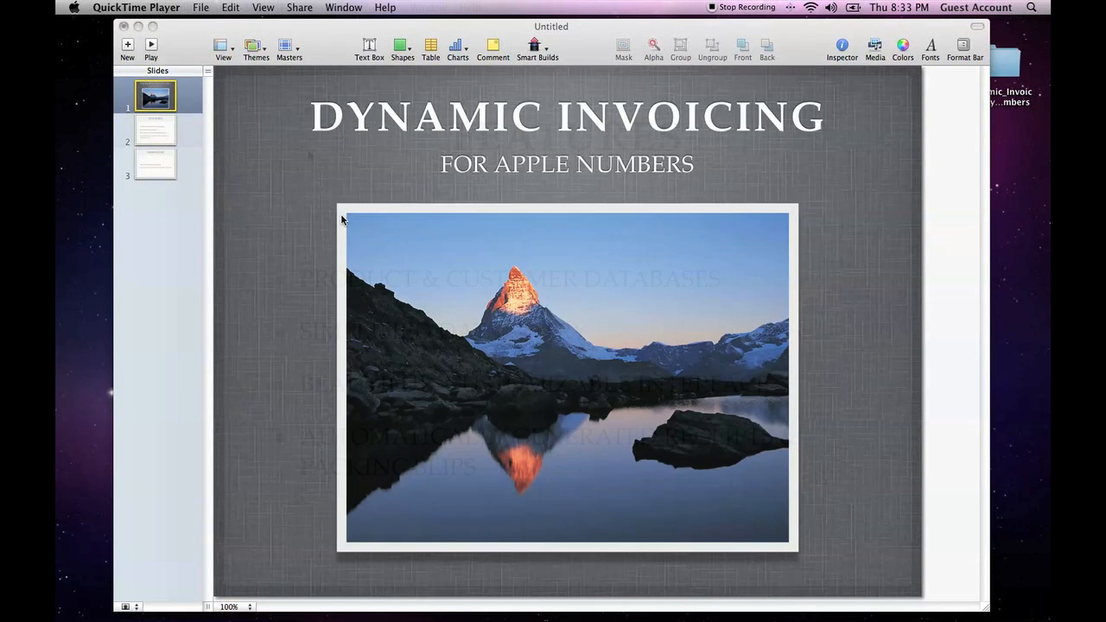
# - Leave the Keynote title slide for the invoicing system's website in Safari
pyautogui.click(156, 129)
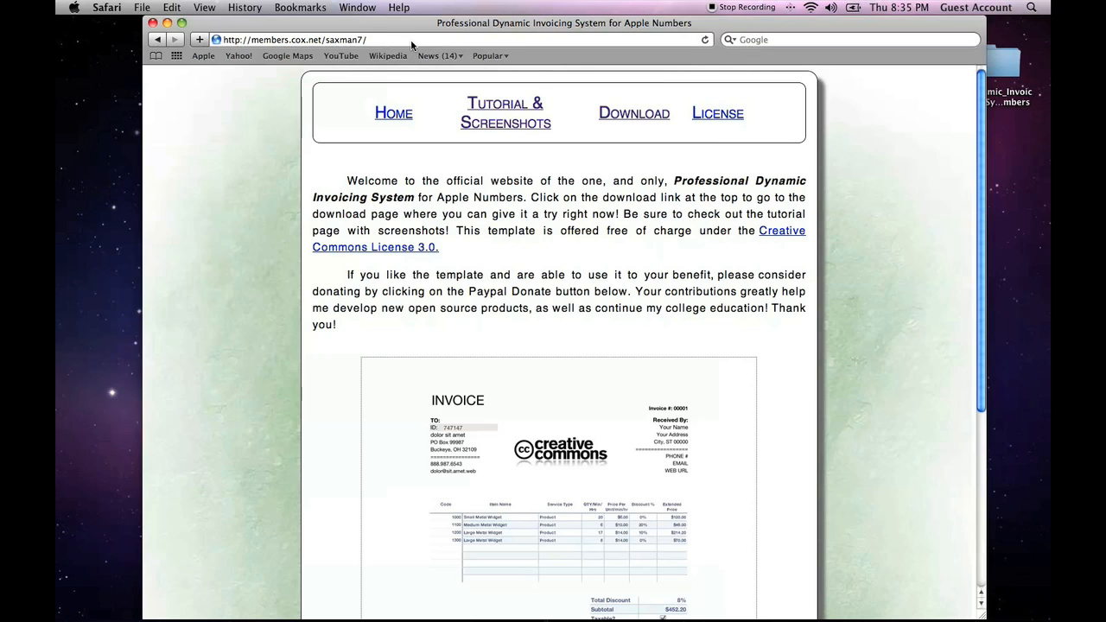
# - Go to the template's Download page and fetch the Dynamic_Invoicing_System folder
pyautogui.click(633, 114)
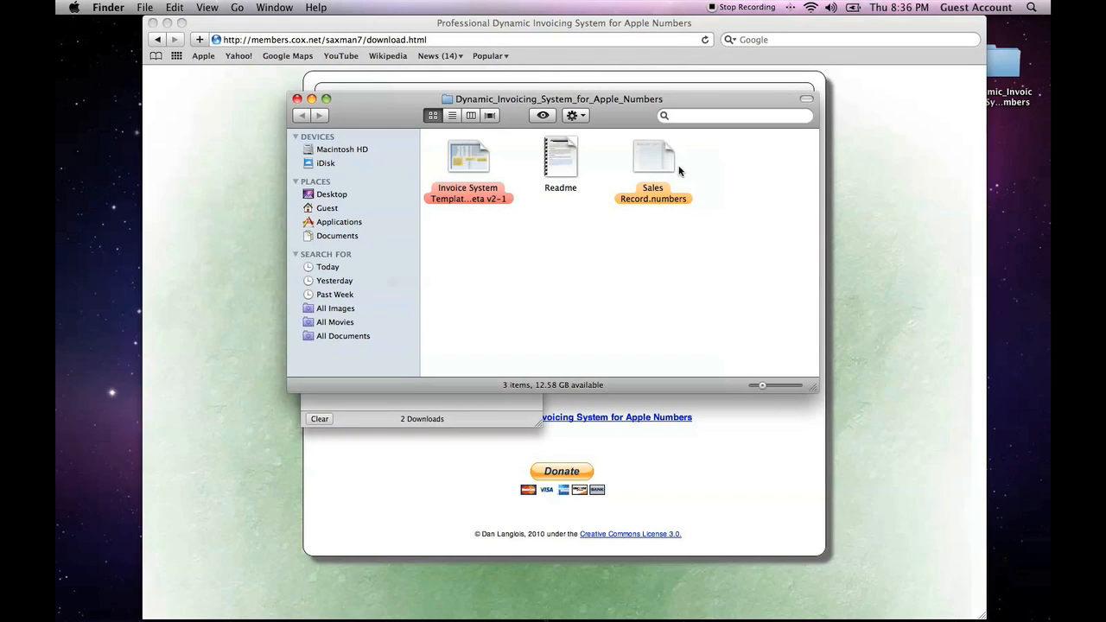
# - Review the Sales Record, Readme and Invoice System Template files in Finder
pyautogui.click(654, 159)
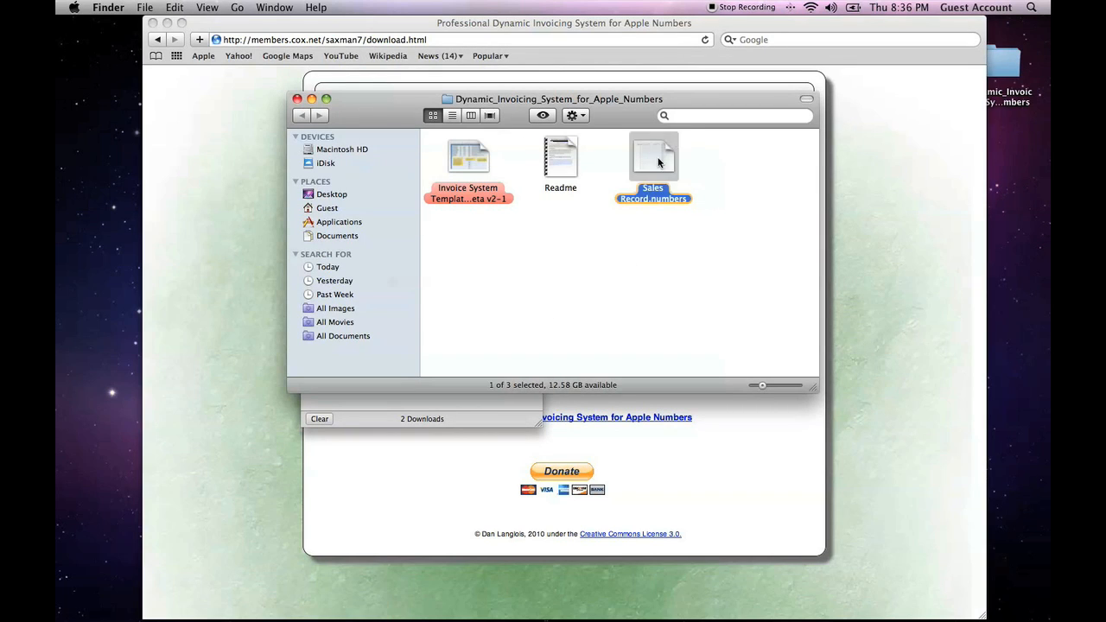
pyautogui.click(560, 157)
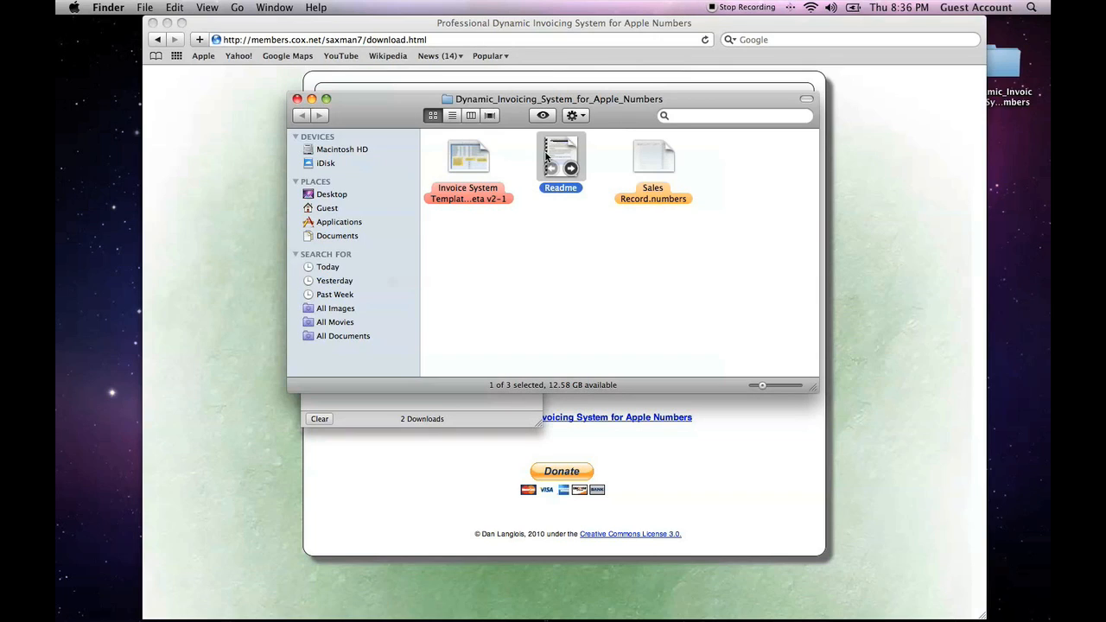
pyautogui.moveTo(450, 173)
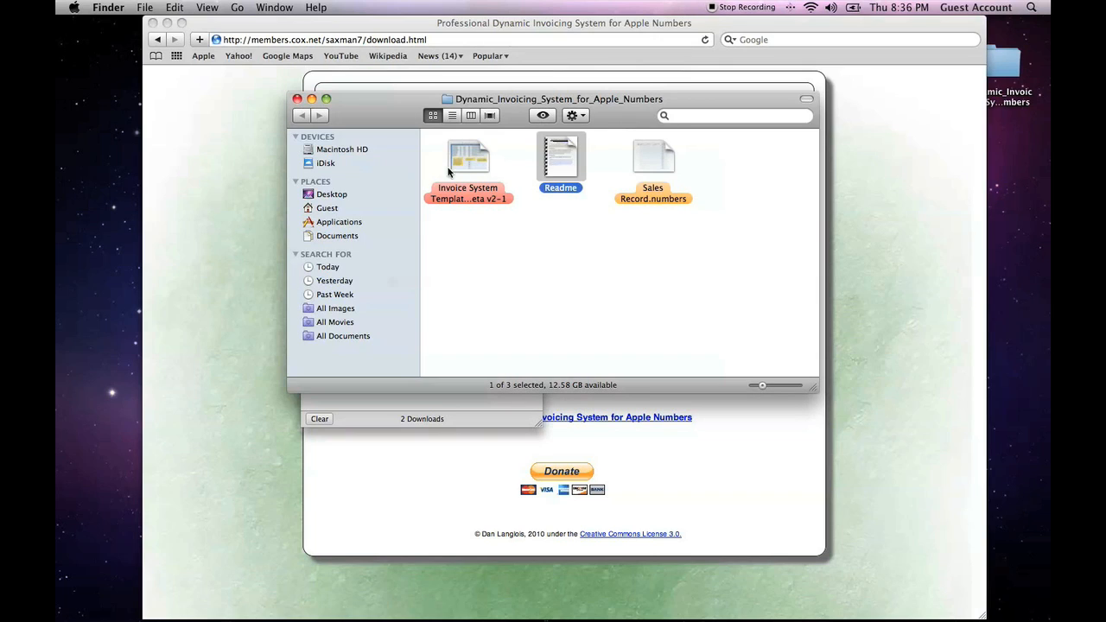
pyautogui.click(468, 164)
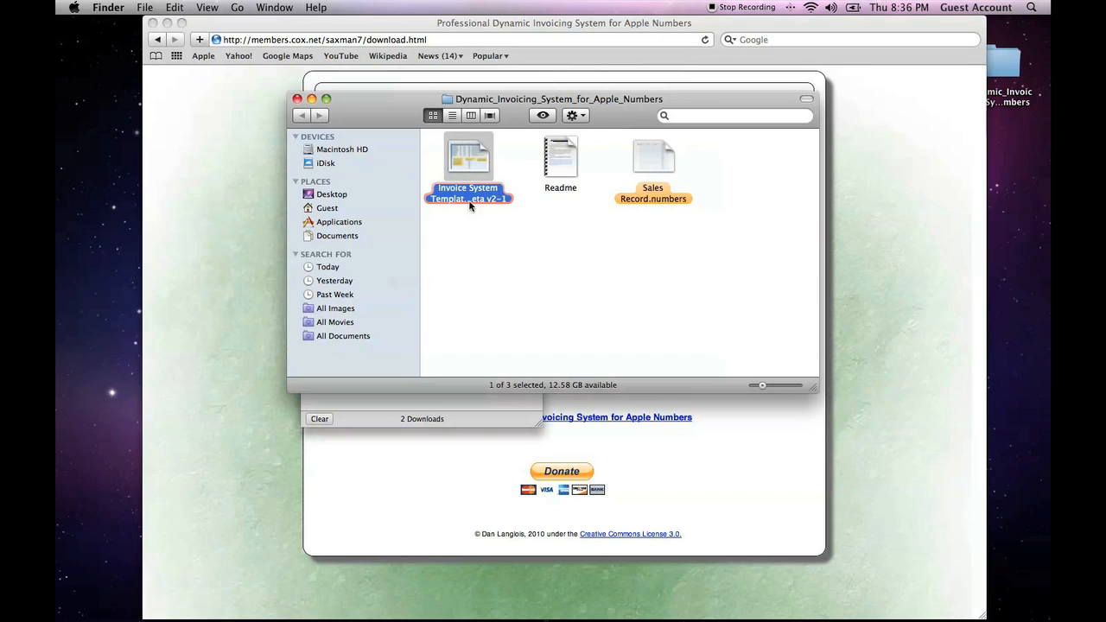
pyautogui.moveTo(467, 138)
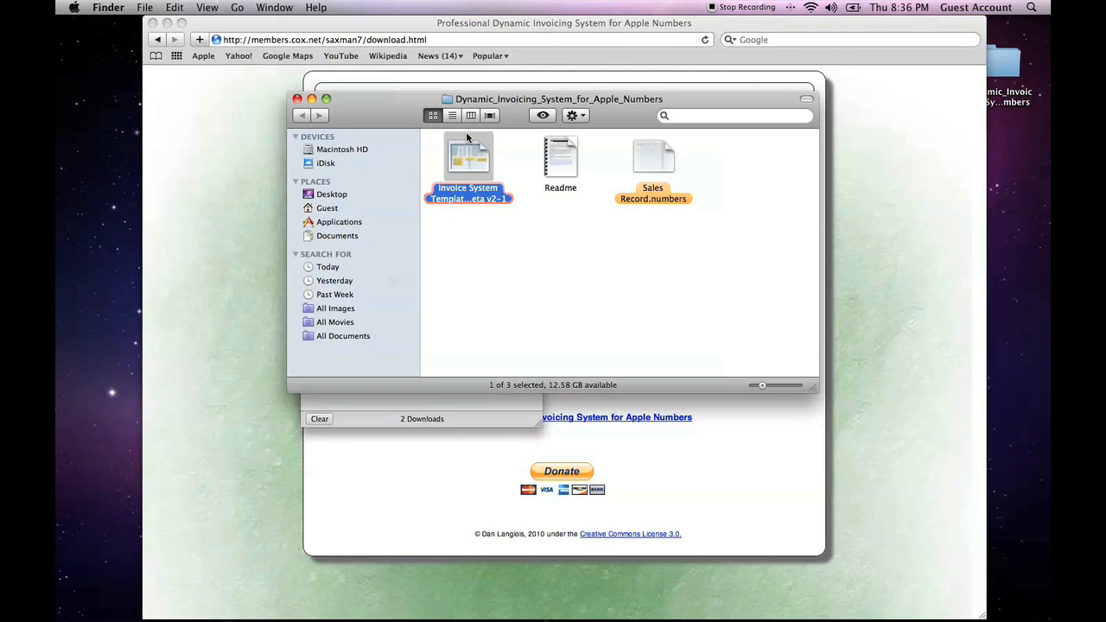
pyautogui.moveTo(459, 160)
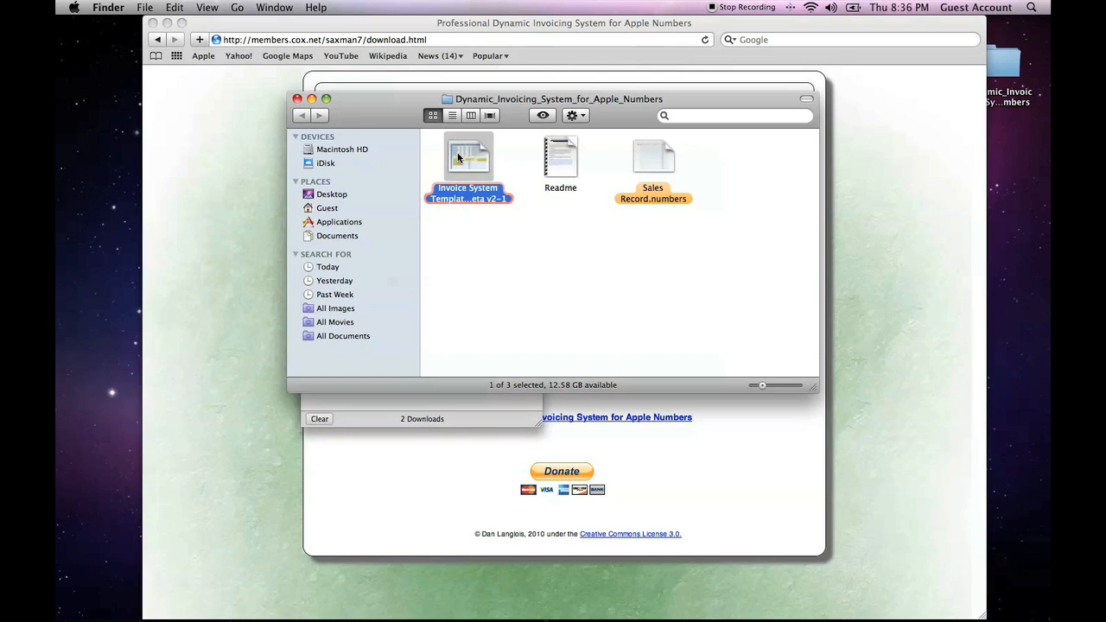
pyautogui.click(515, 249)
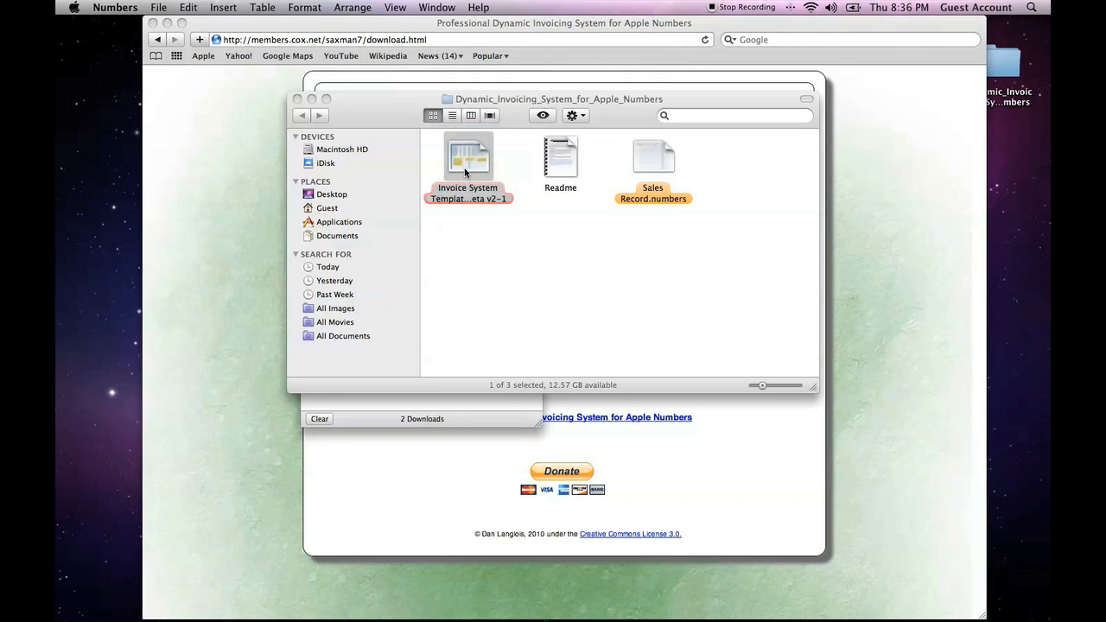
# - Launch the template in Numbers and inspect the first product's code, service type and category
pyautogui.doubleClick(468, 158)
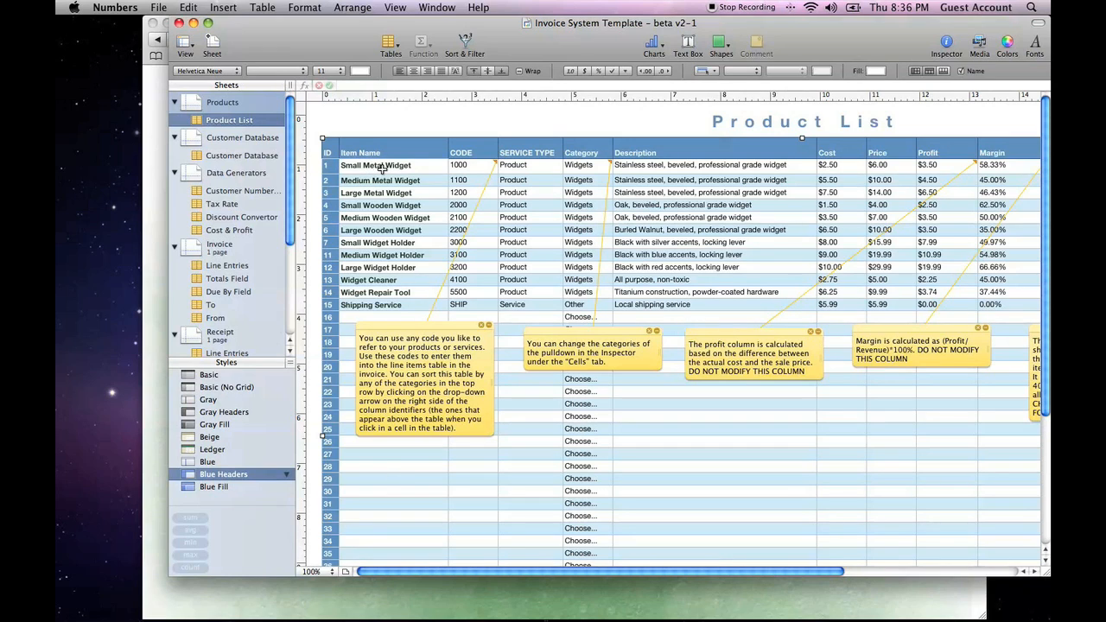
pyautogui.click(460, 166)
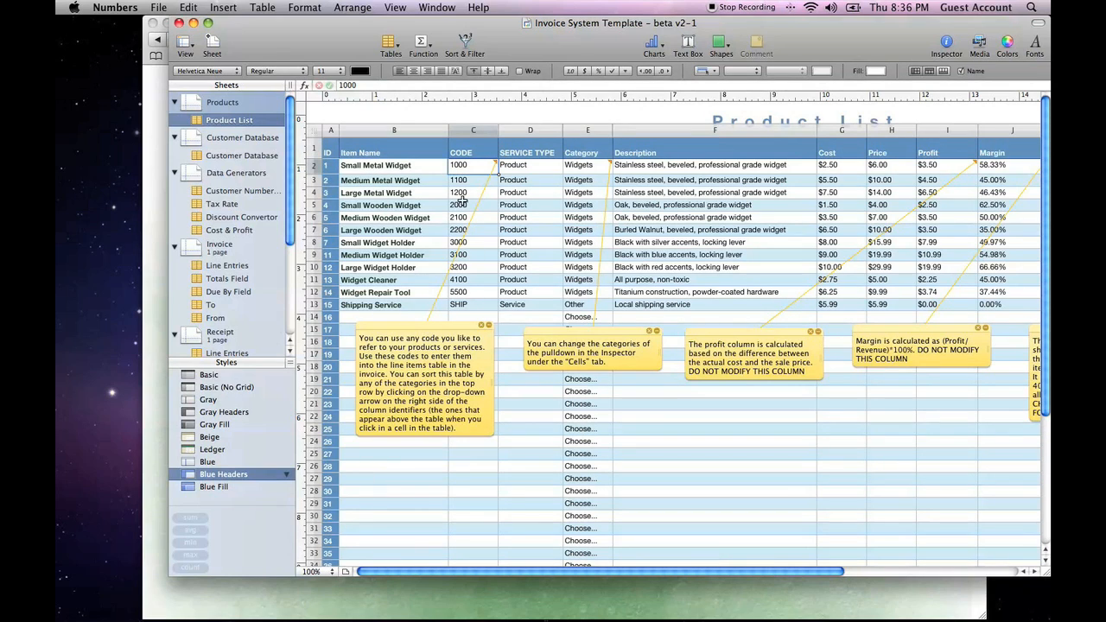
pyautogui.moveTo(467, 319)
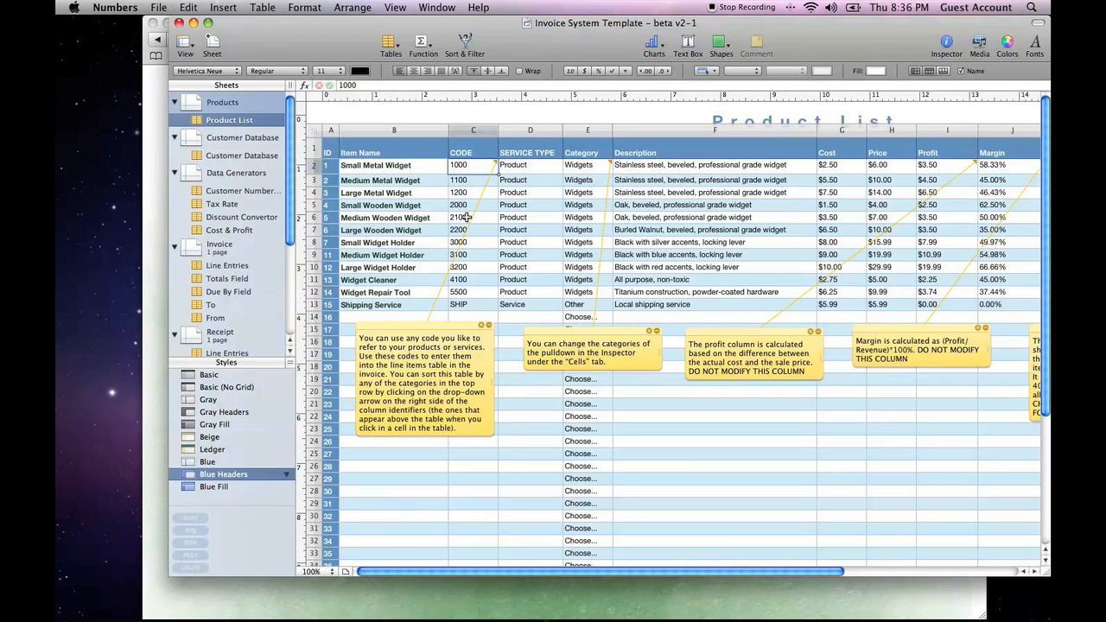
pyautogui.moveTo(467, 207)
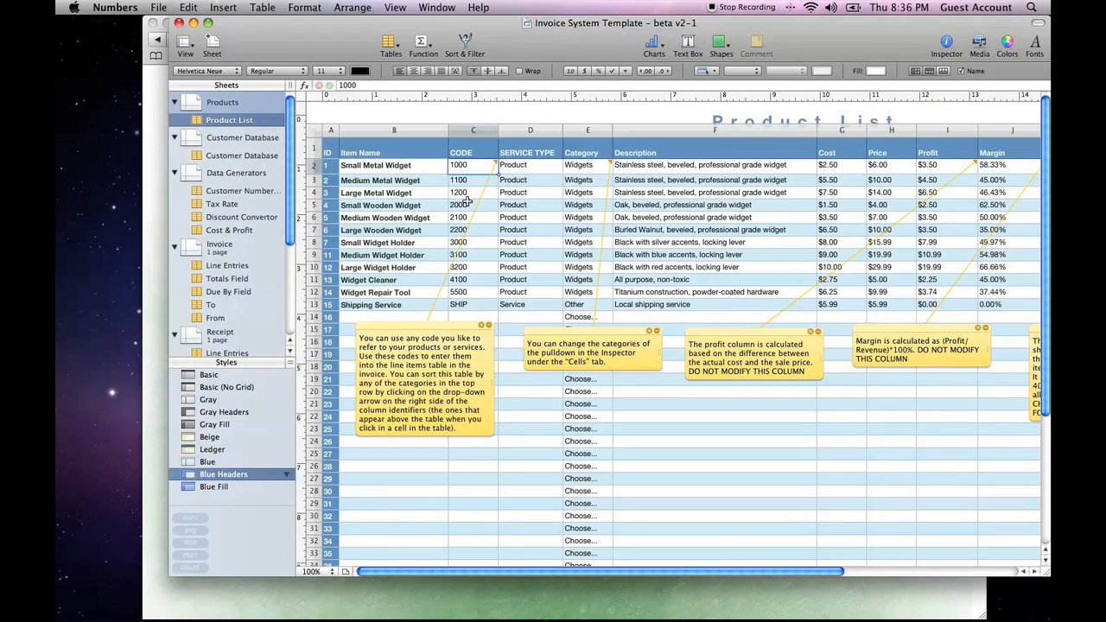
pyautogui.click(529, 165)
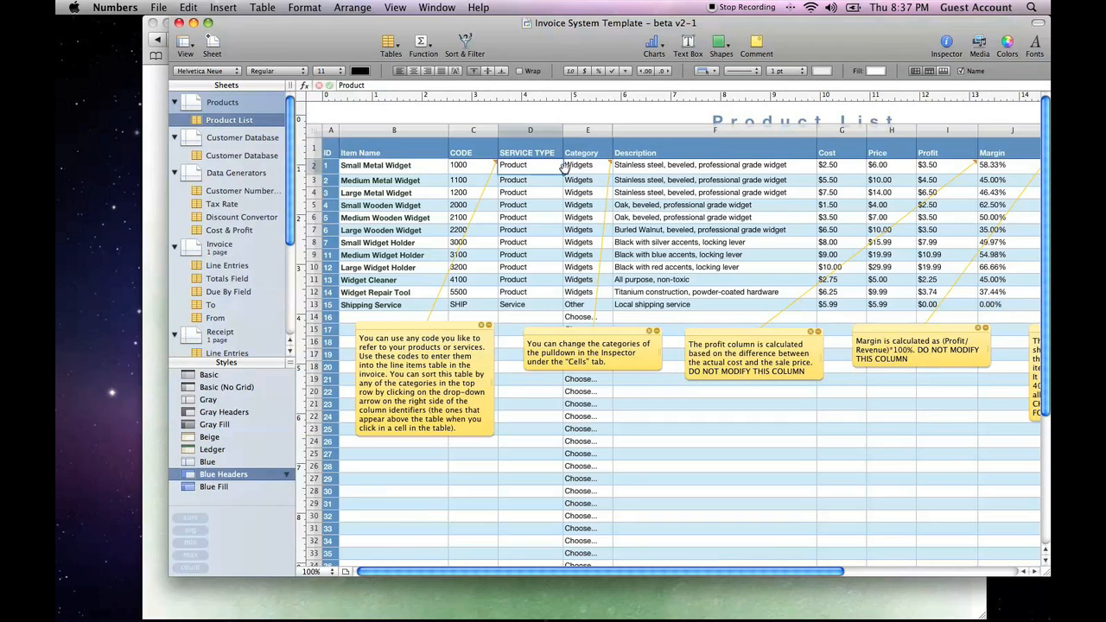
pyautogui.click(619, 166)
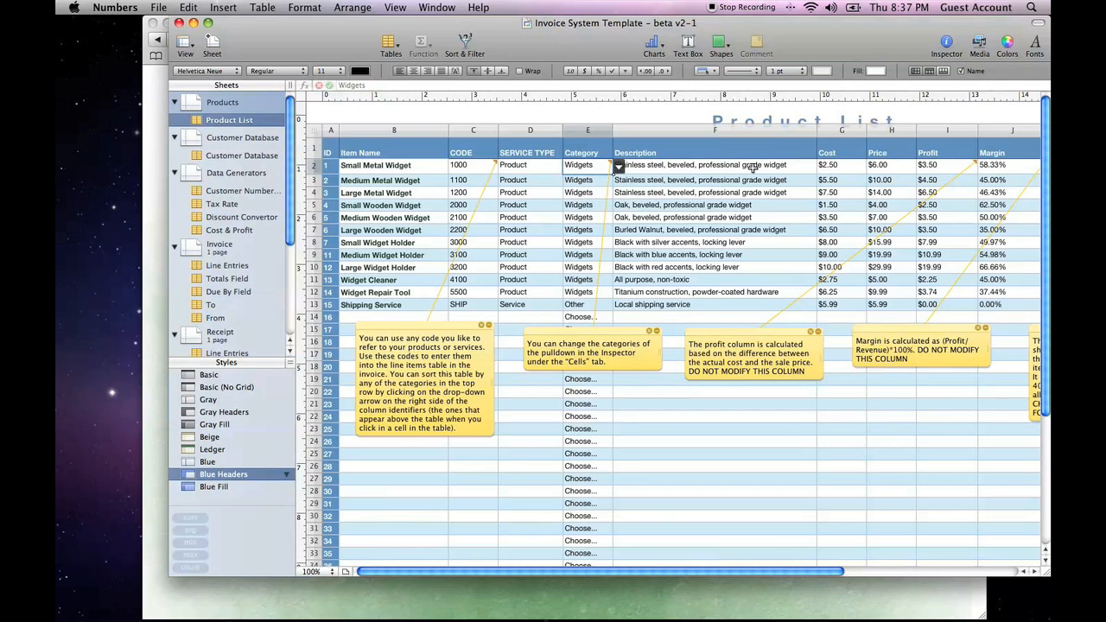
# - Scroll the Product List right to the discount and stock quantity columns
pyautogui.hscroll(3)
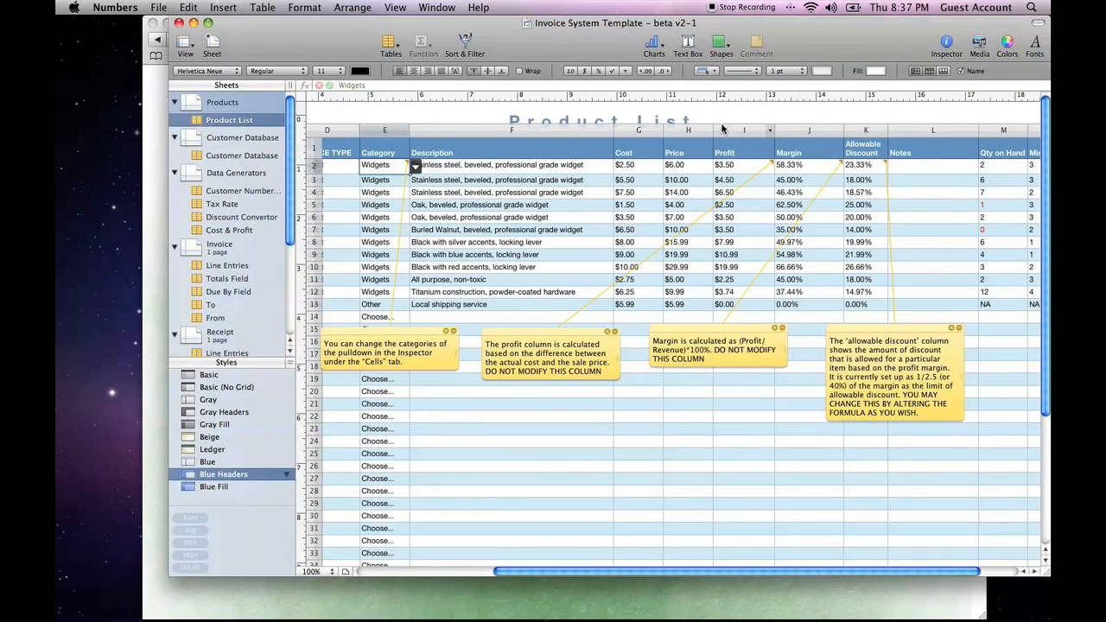
pyautogui.moveTo(875, 182)
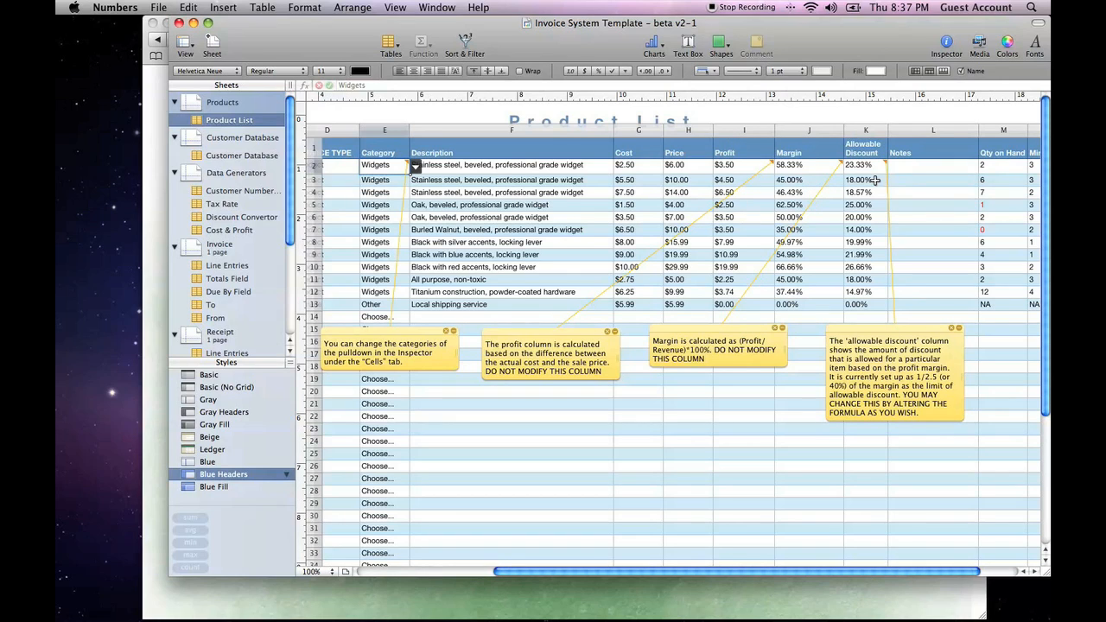
pyautogui.moveTo(631, 154)
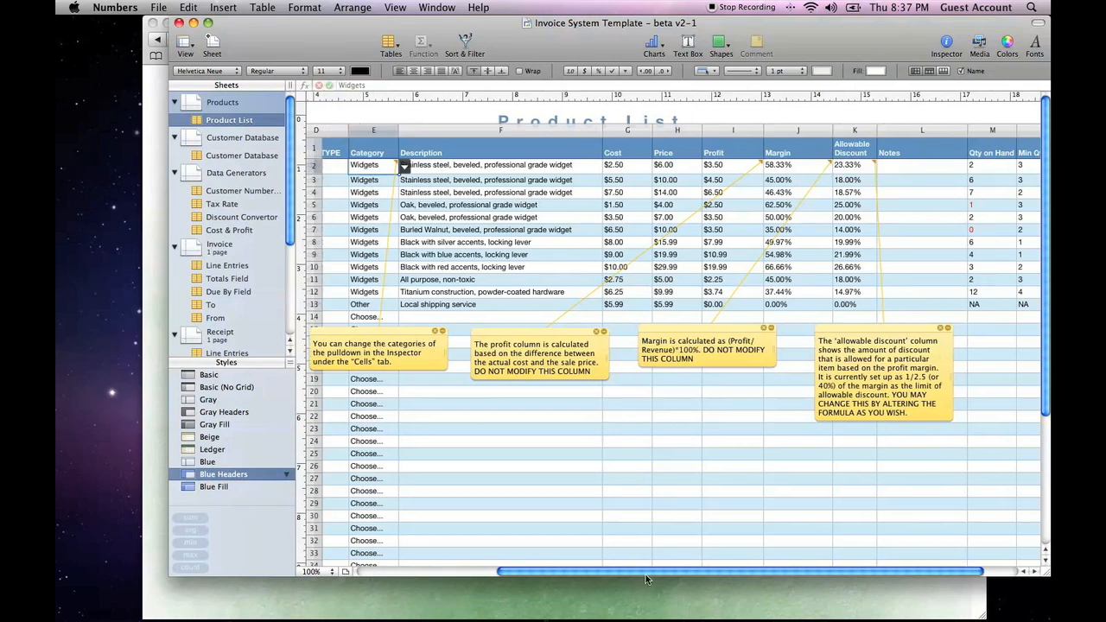
pyautogui.hscroll(3)
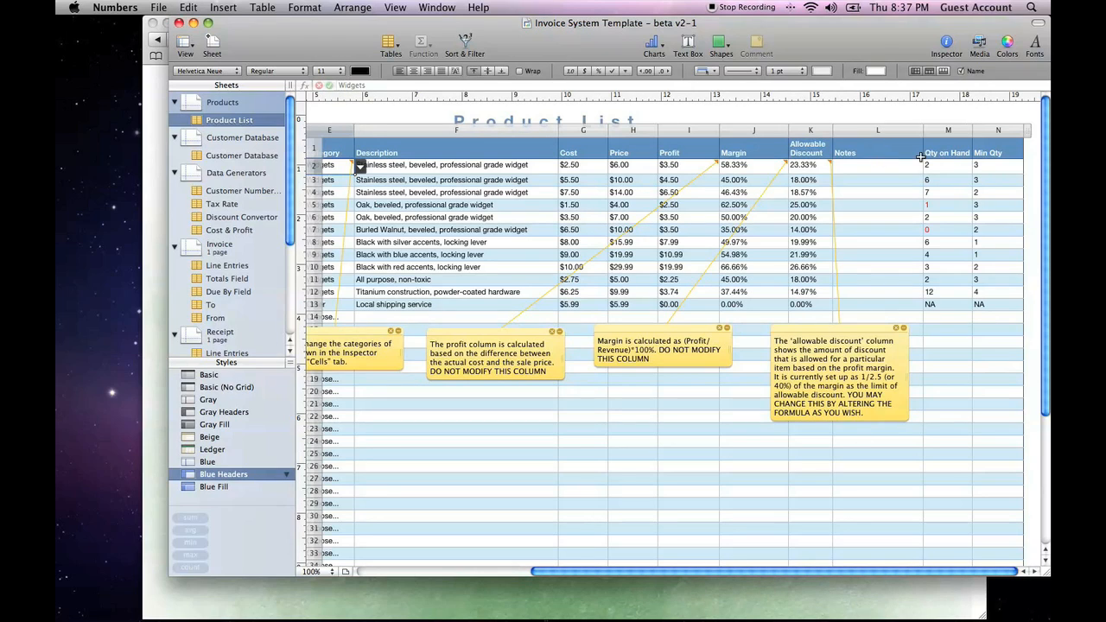
pyautogui.moveTo(944, 169)
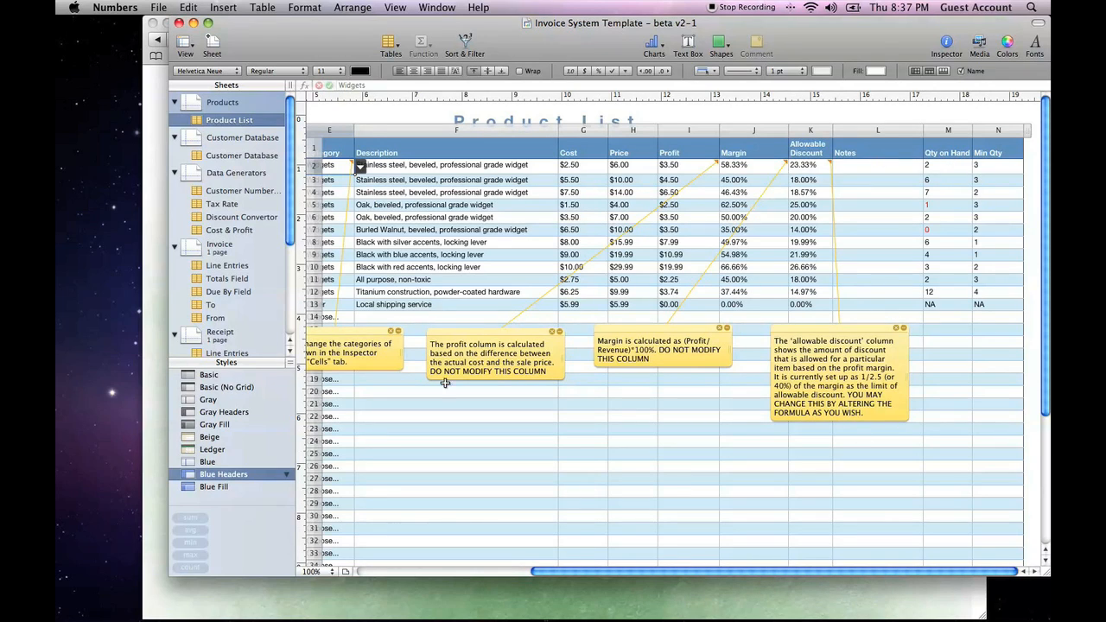
pyautogui.moveTo(218, 142)
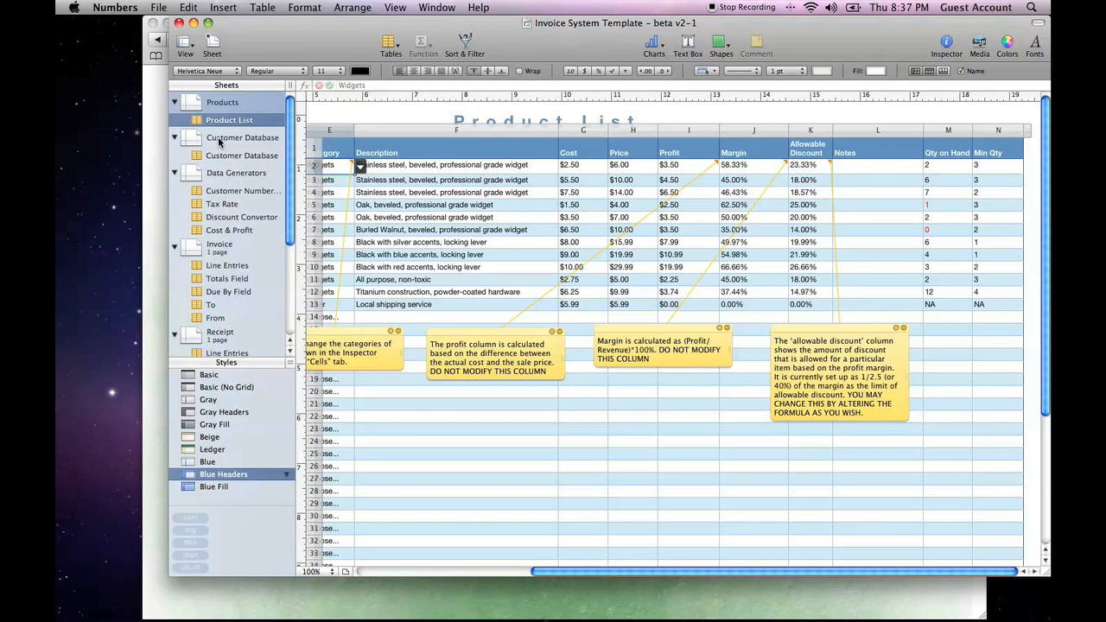
# - Switch to the Customer Database sheet to review the customer records
pyautogui.click(242, 138)
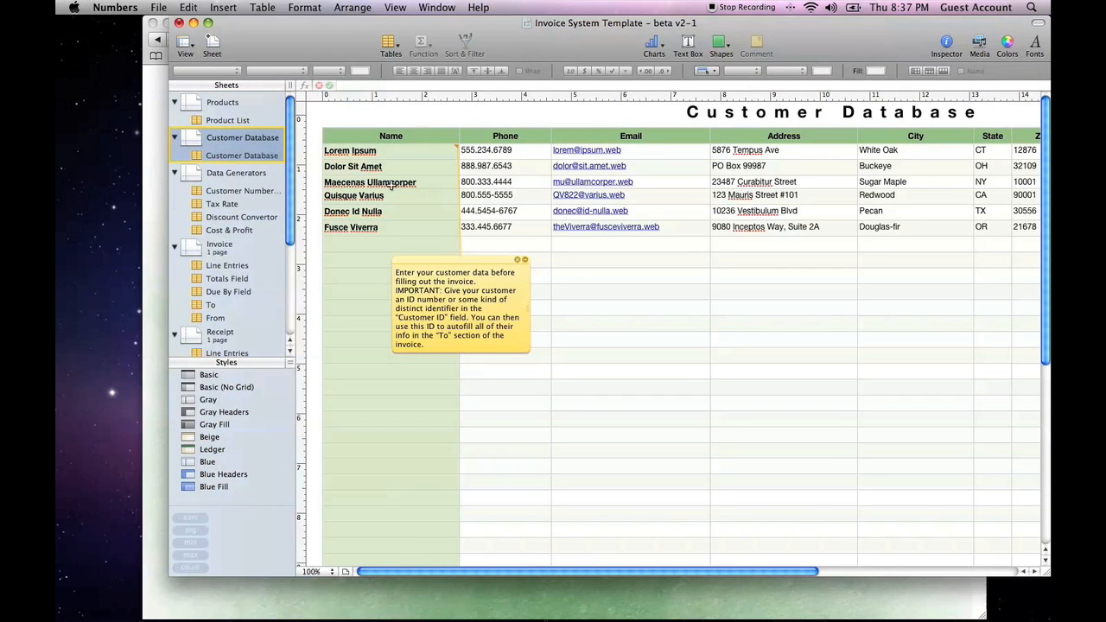
pyautogui.moveTo(380, 302)
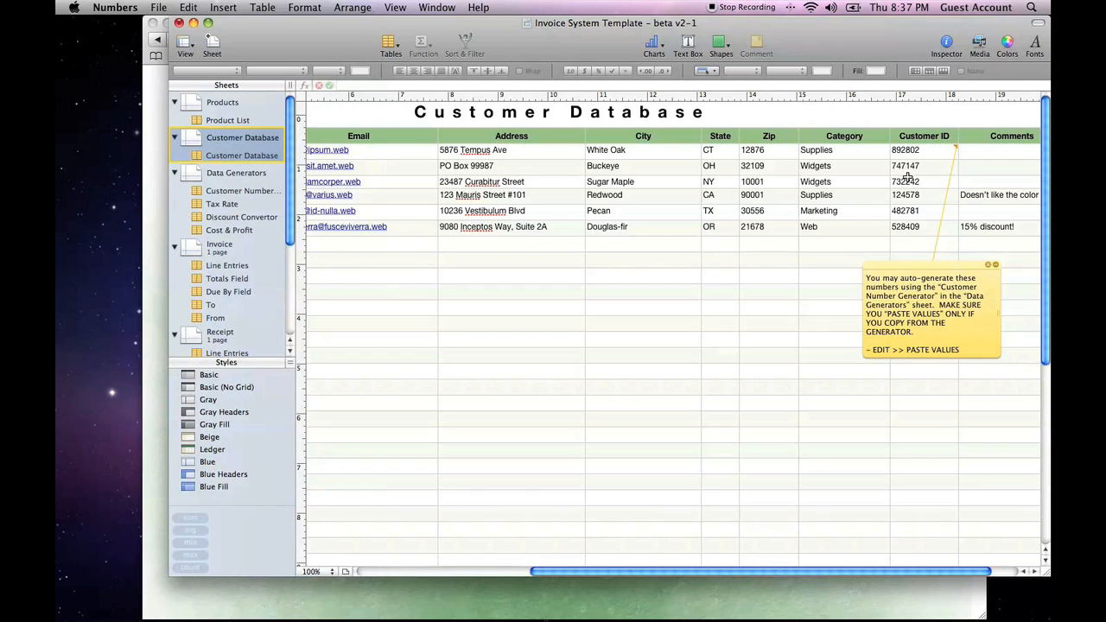
pyautogui.moveTo(907, 178)
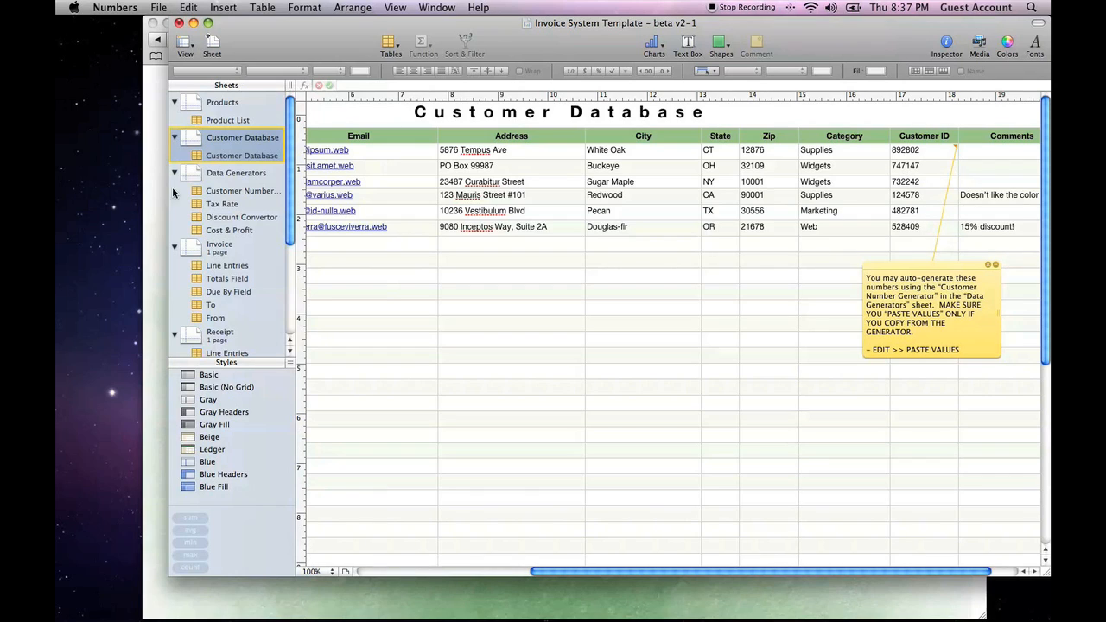
# - Demonstrate the Data Generators random Customer Number Generator, then return to the Customer Database
pyautogui.click(235, 172)
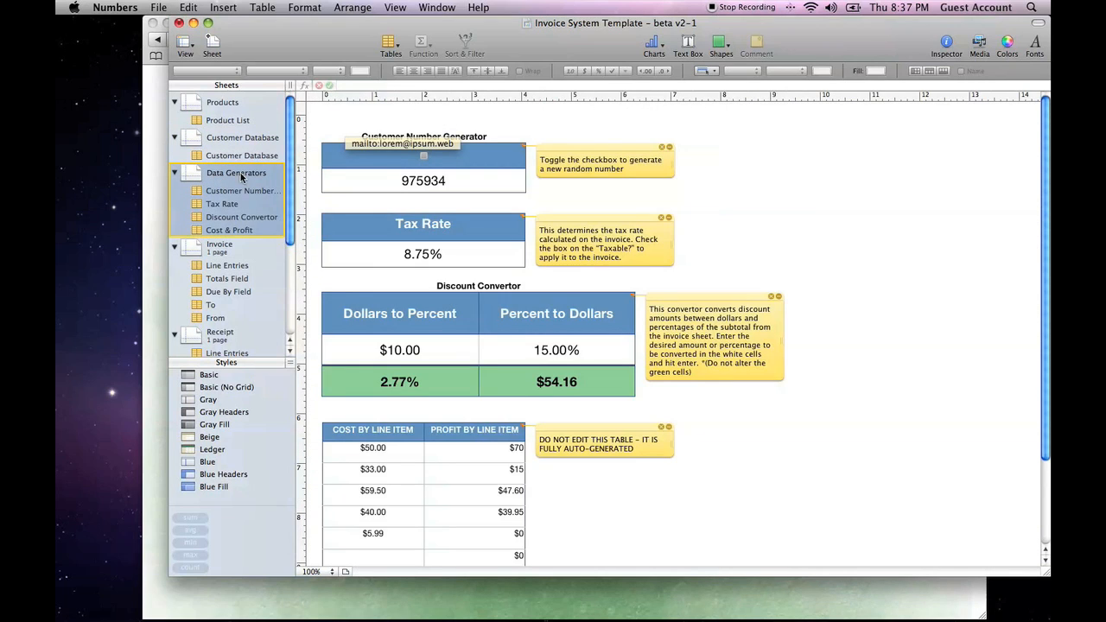
pyautogui.click(423, 156)
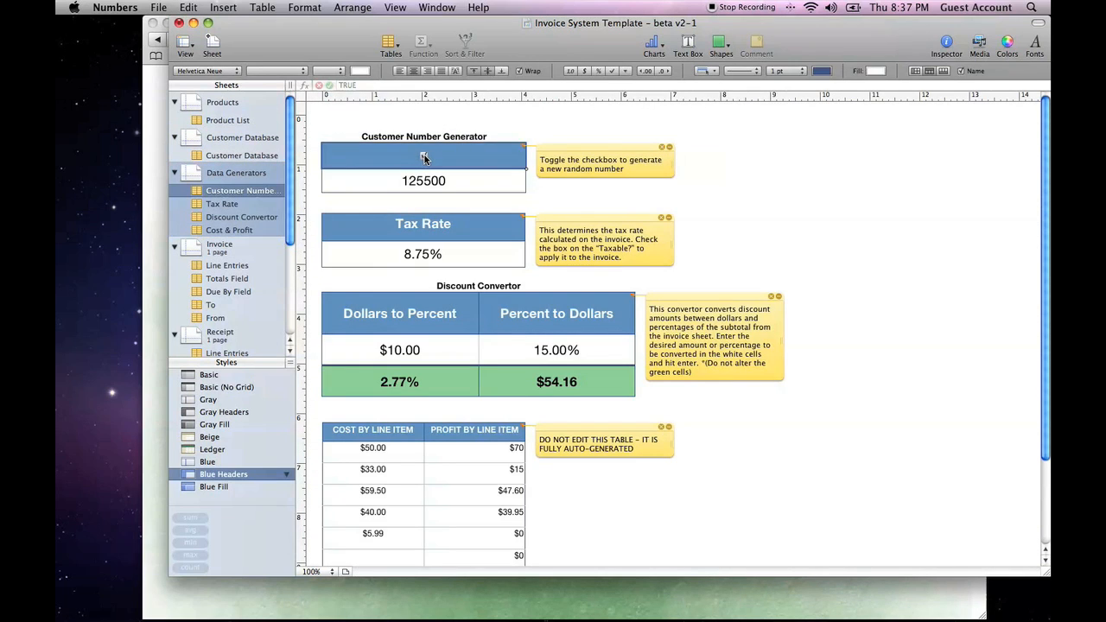
pyautogui.click(423, 155)
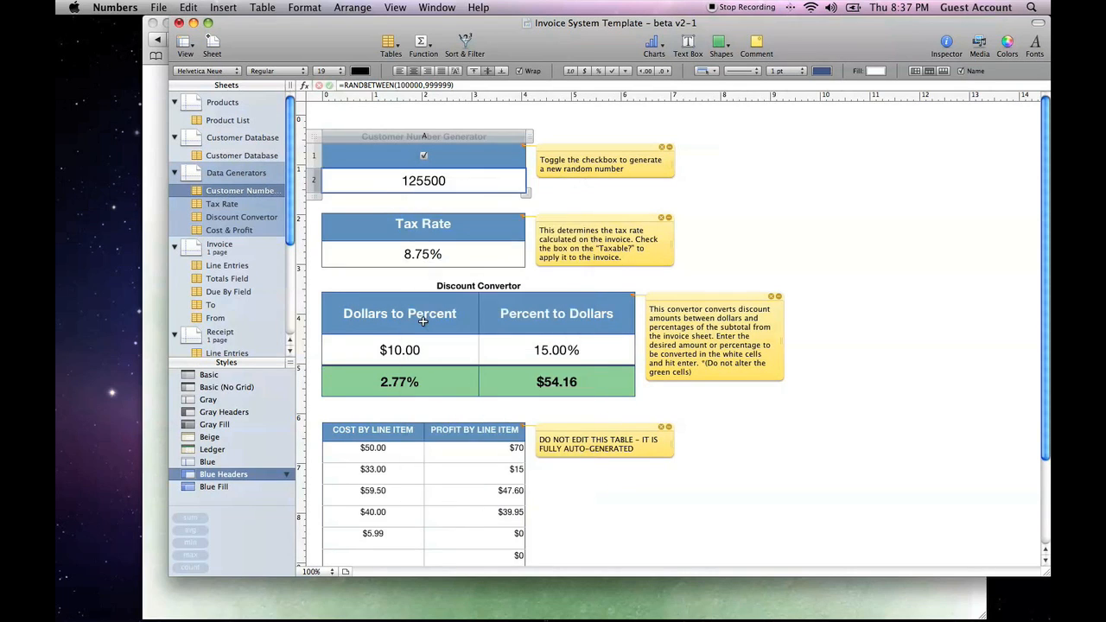
pyautogui.click(245, 155)
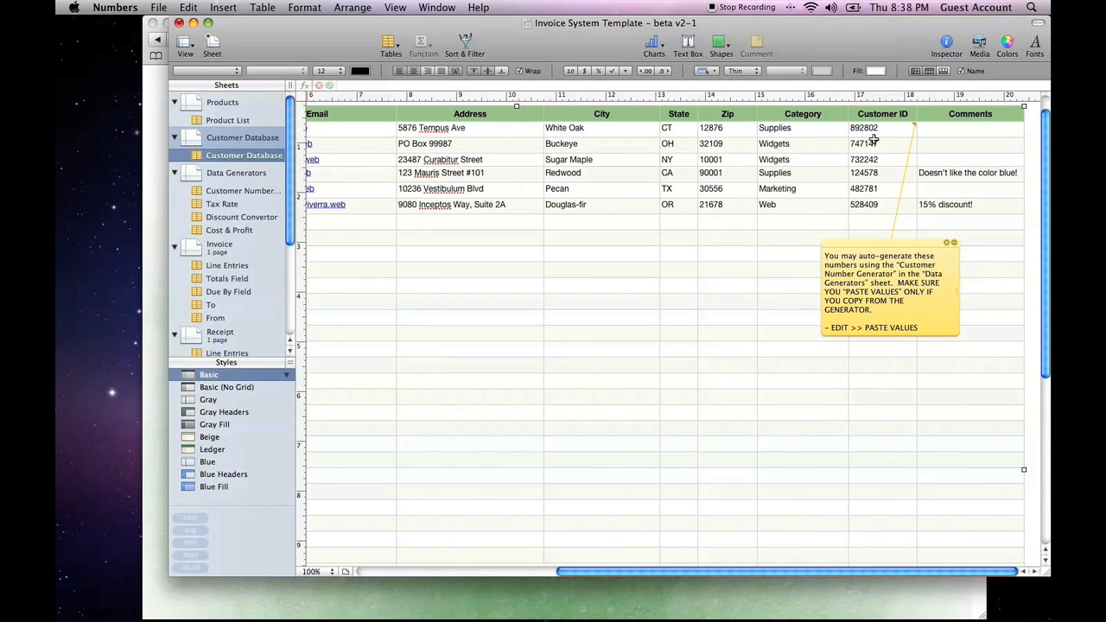
pyautogui.click(186, 7)
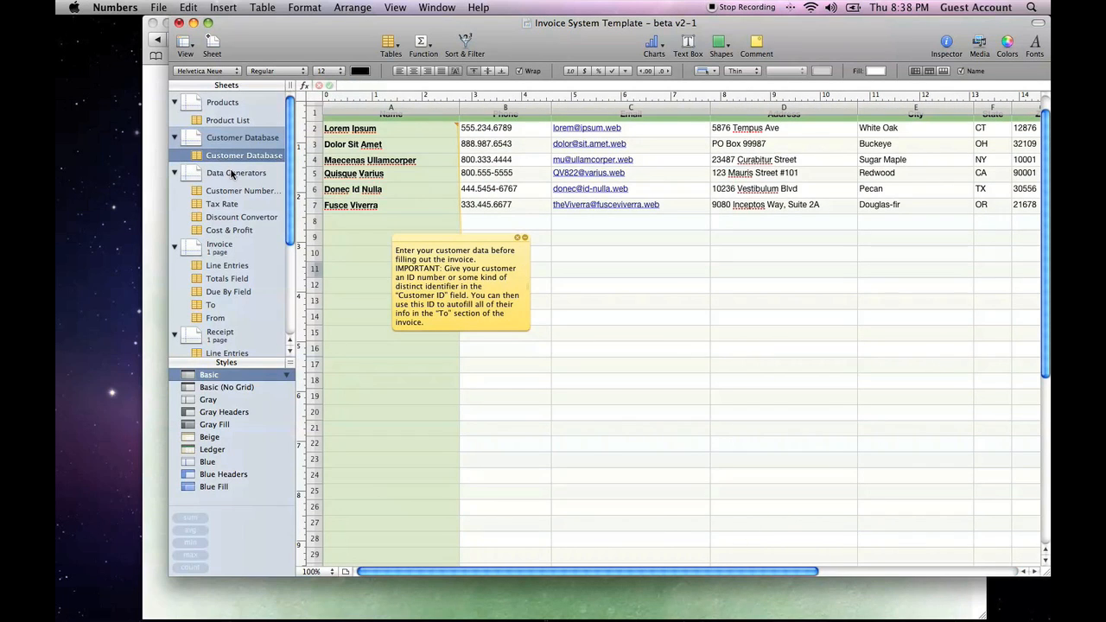
# - Review the Data Generators sheet's Tax Rate, Discount Convertor and cost/profit tables
pyautogui.click(235, 173)
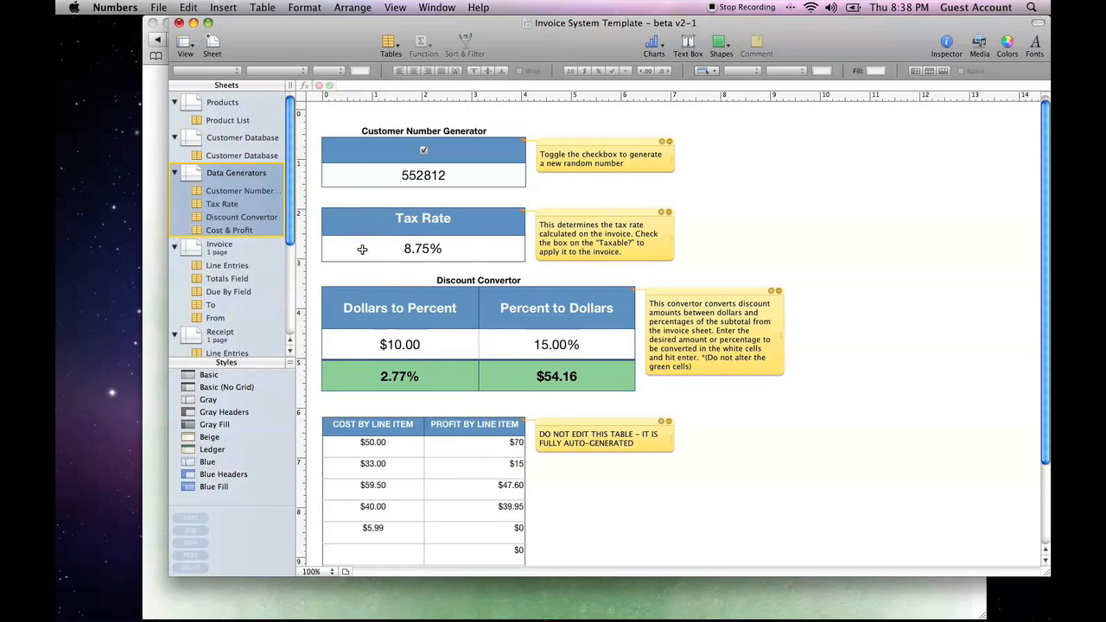
pyautogui.moveTo(443, 250)
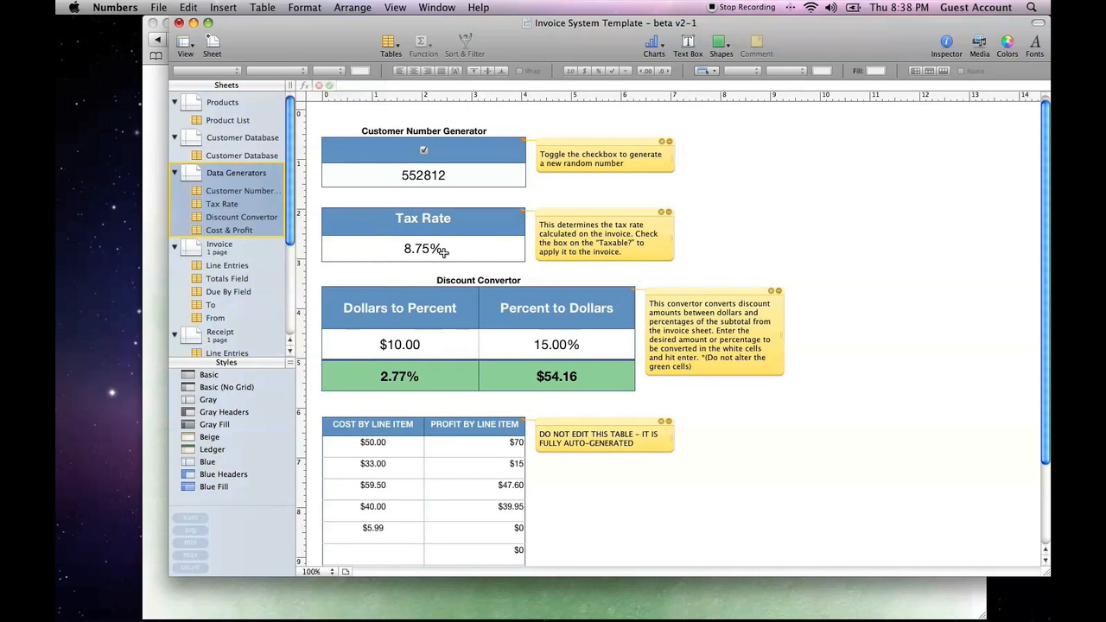
pyautogui.scroll(-3)
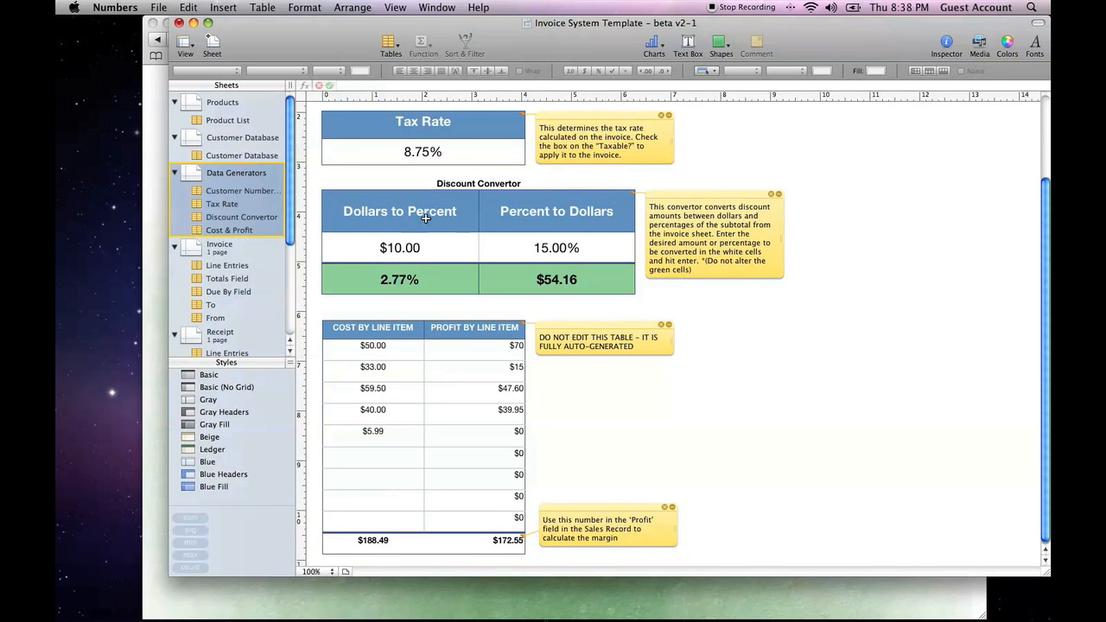
pyautogui.moveTo(456, 261)
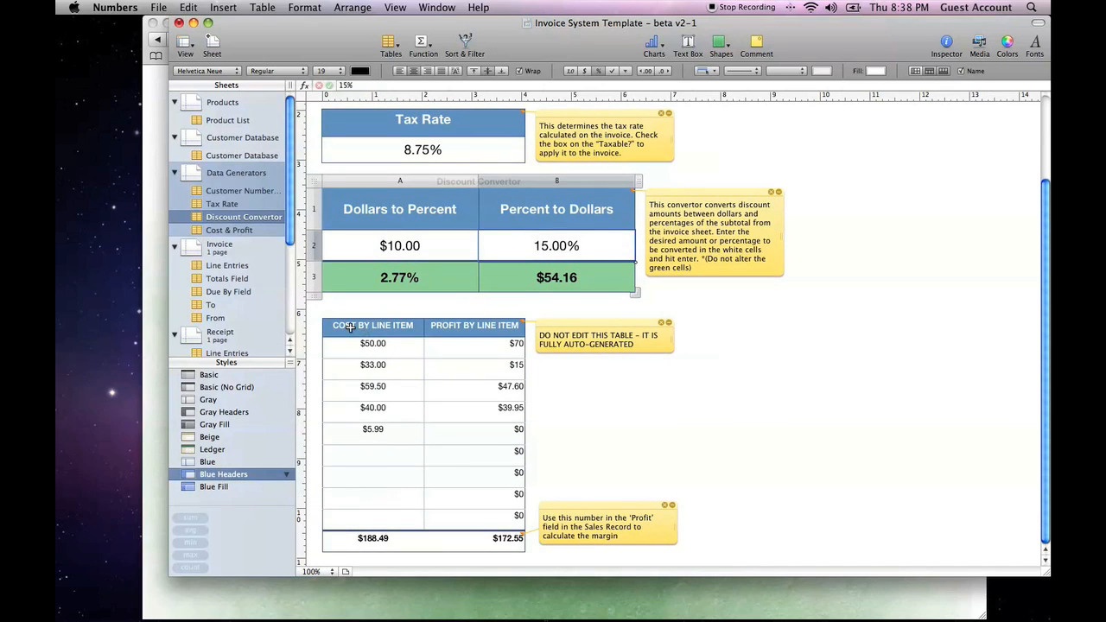
pyautogui.moveTo(436, 581)
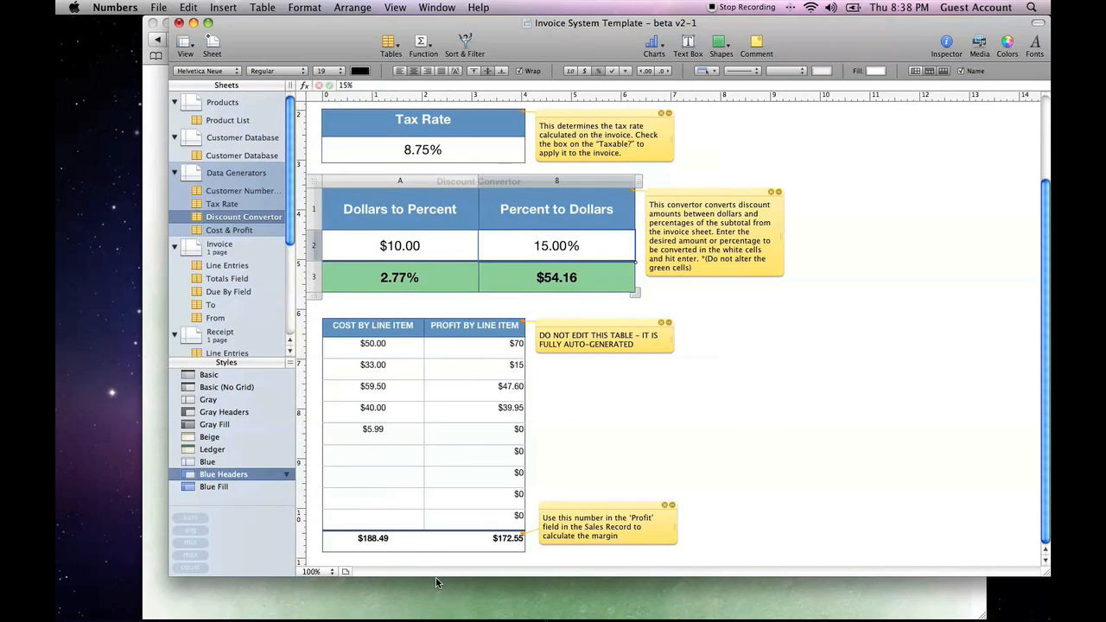
pyautogui.moveTo(384, 539)
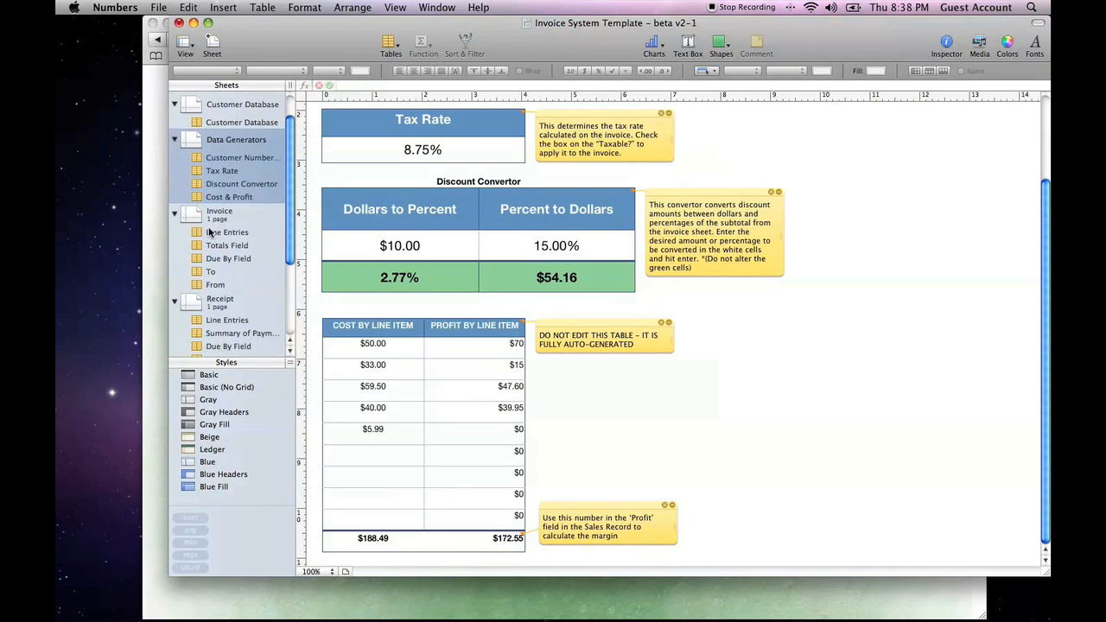
pyautogui.click(218, 211)
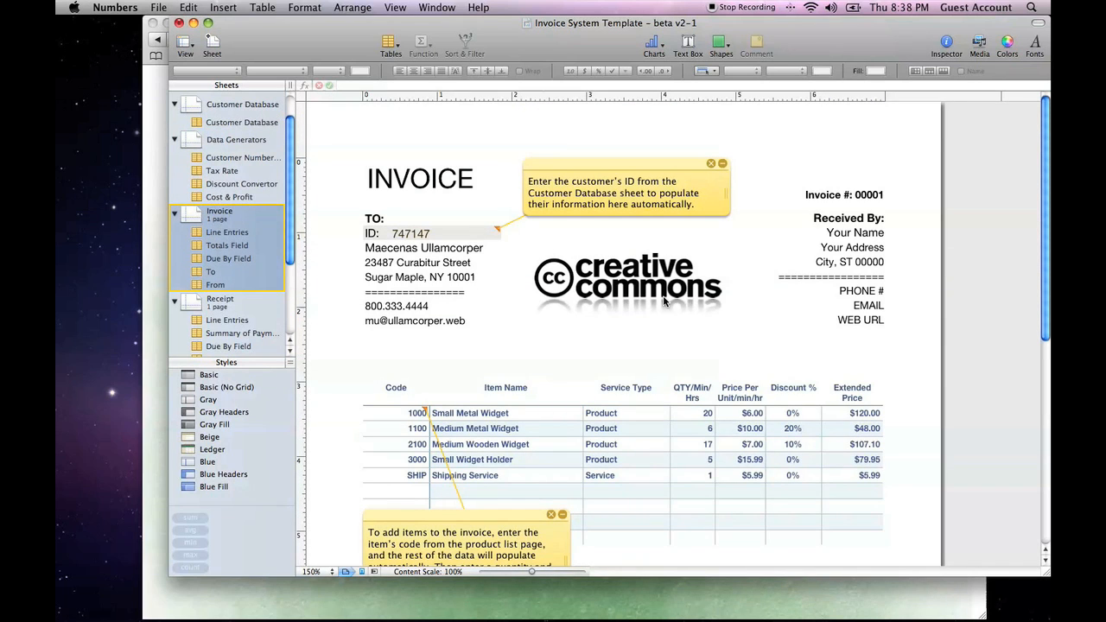
pyautogui.scroll(-3)
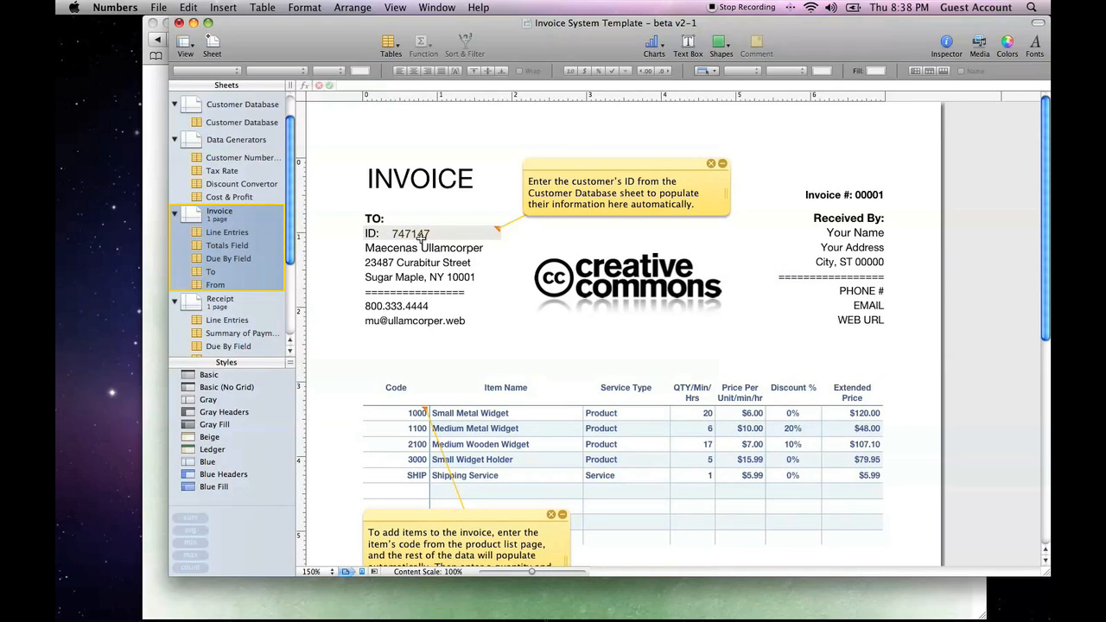
pyautogui.click(411, 234)
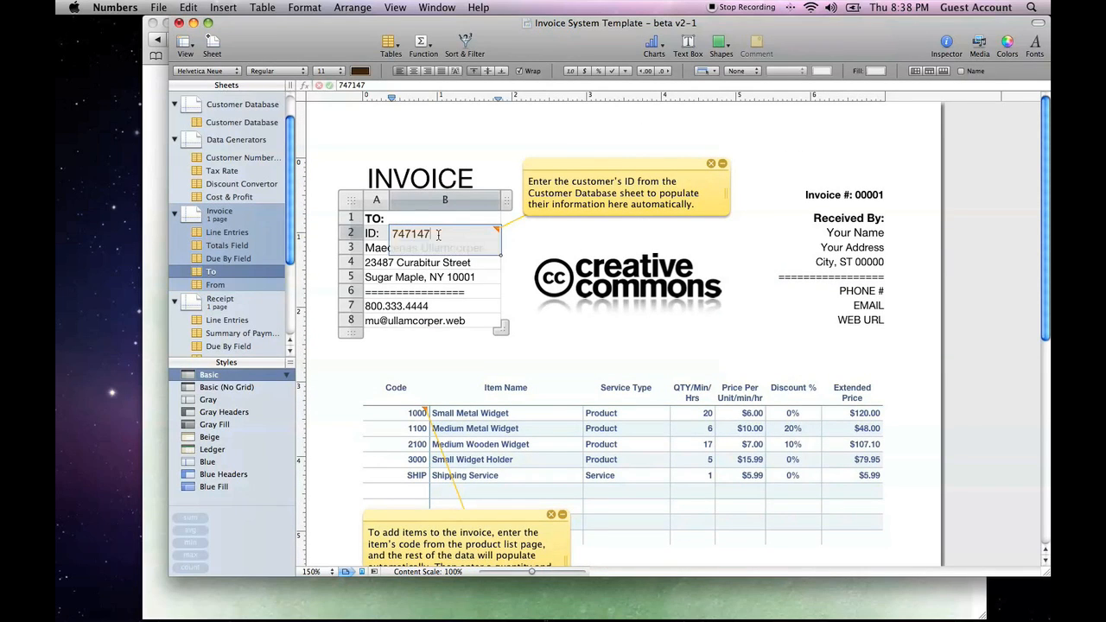
pyautogui.doubleClick(409, 233)
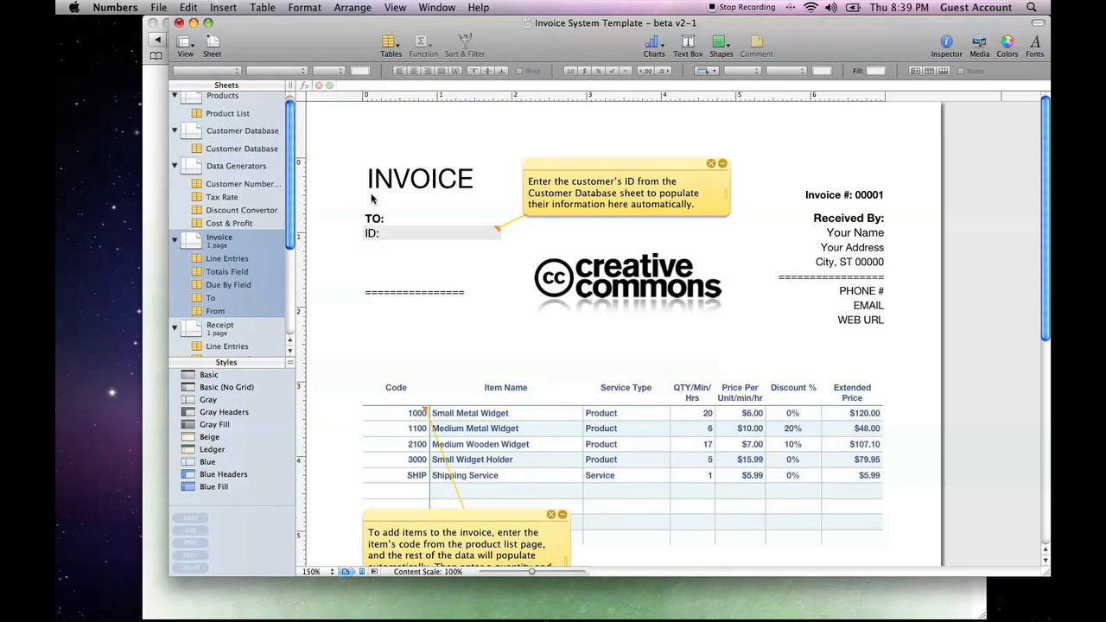
pyautogui.moveTo(436, 342)
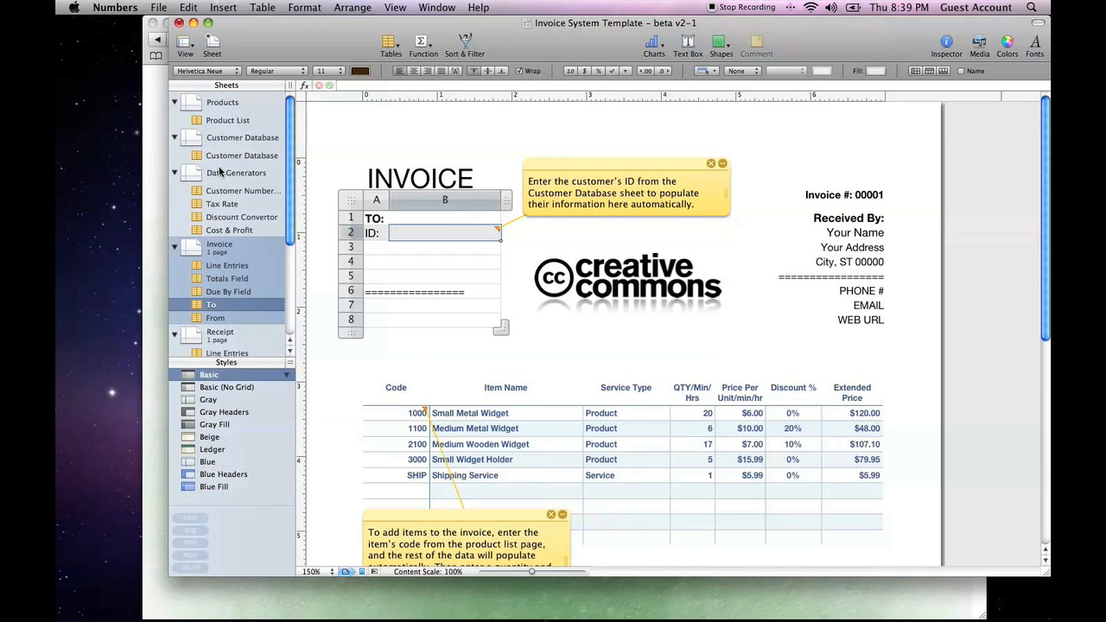
# - Copy customer ID 124578 from the database and paste it into the invoice, filling Quisque Varius's details
pyautogui.click(242, 156)
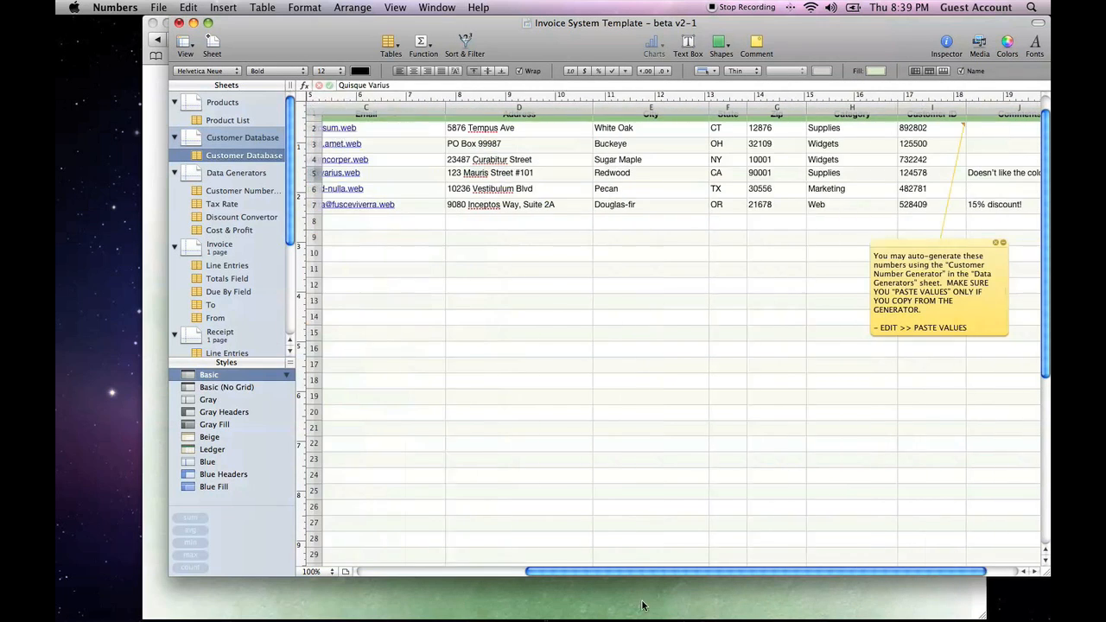
pyautogui.rightClick(908, 173)
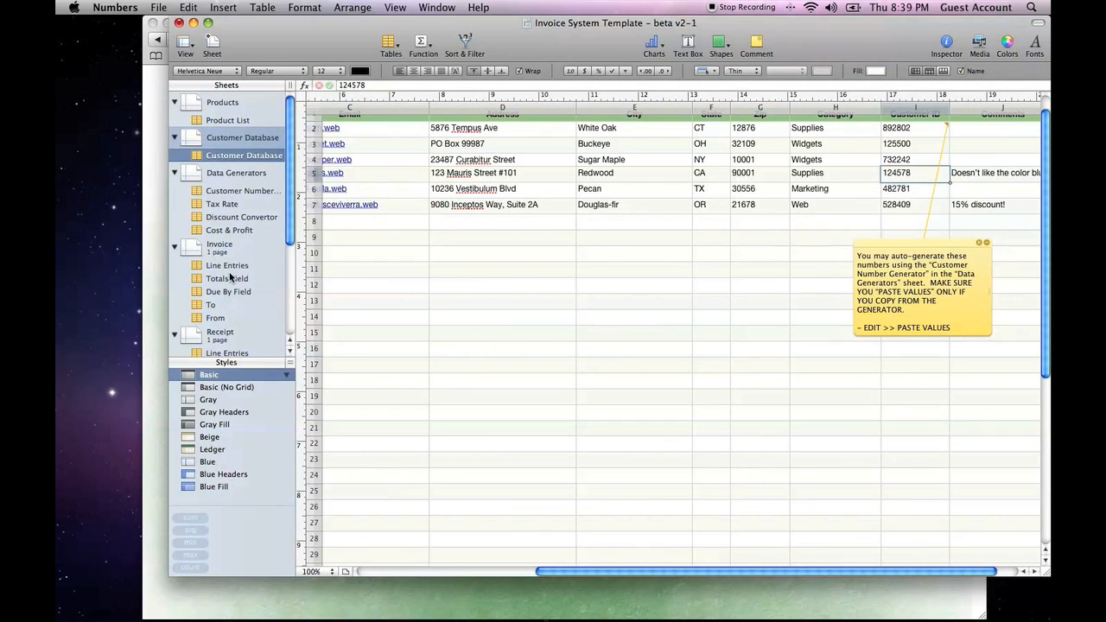
pyautogui.click(211, 304)
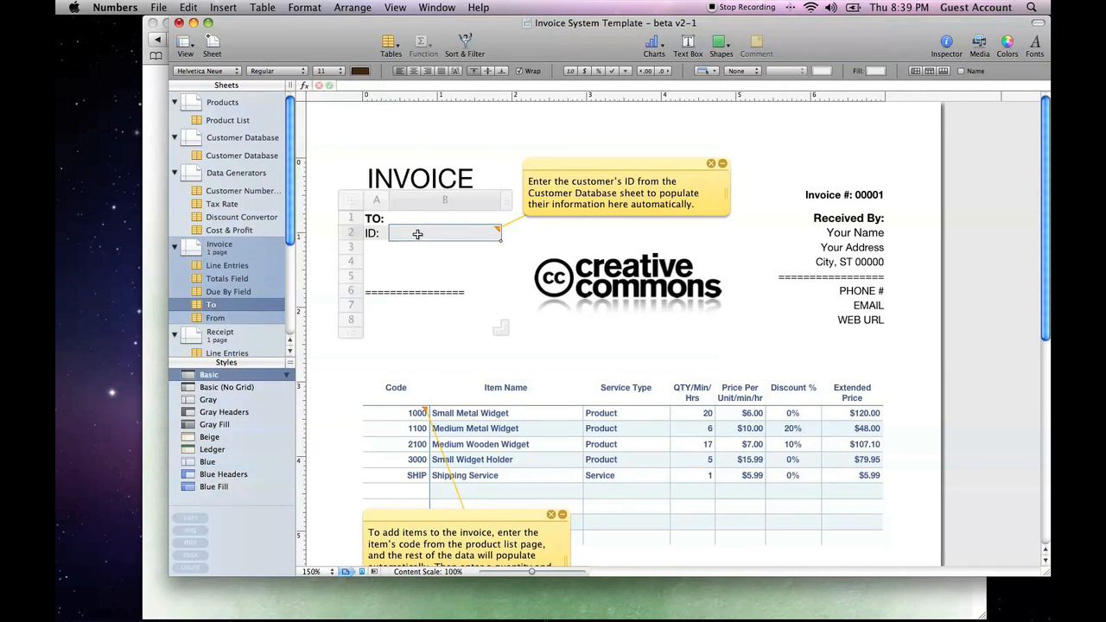
pyautogui.rightClick(418, 234)
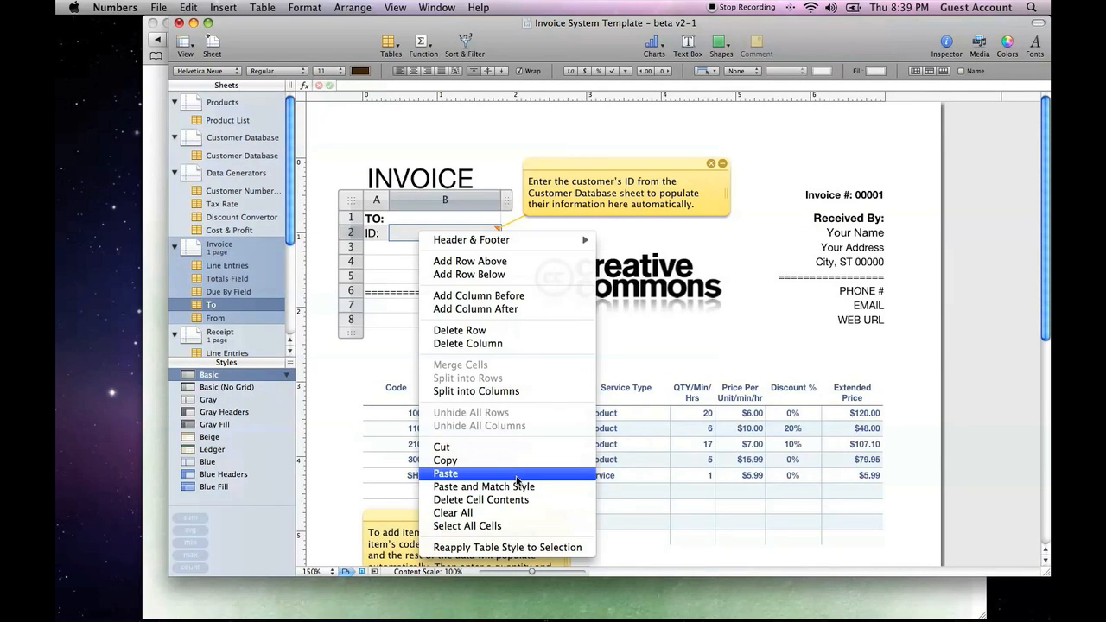
pyautogui.click(446, 473)
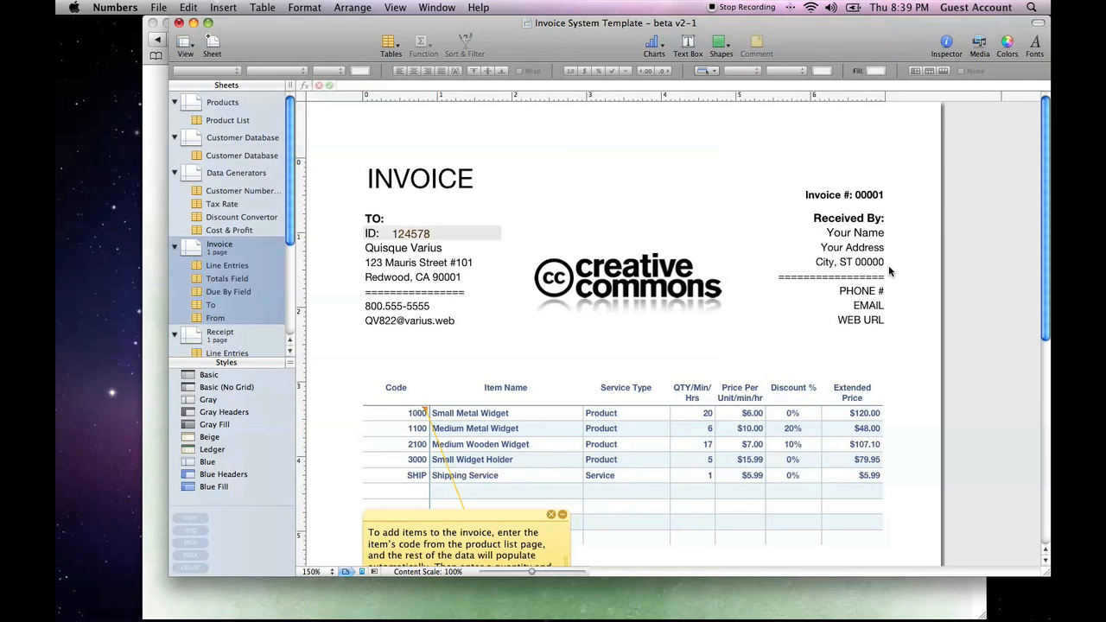
pyautogui.scroll(-3)
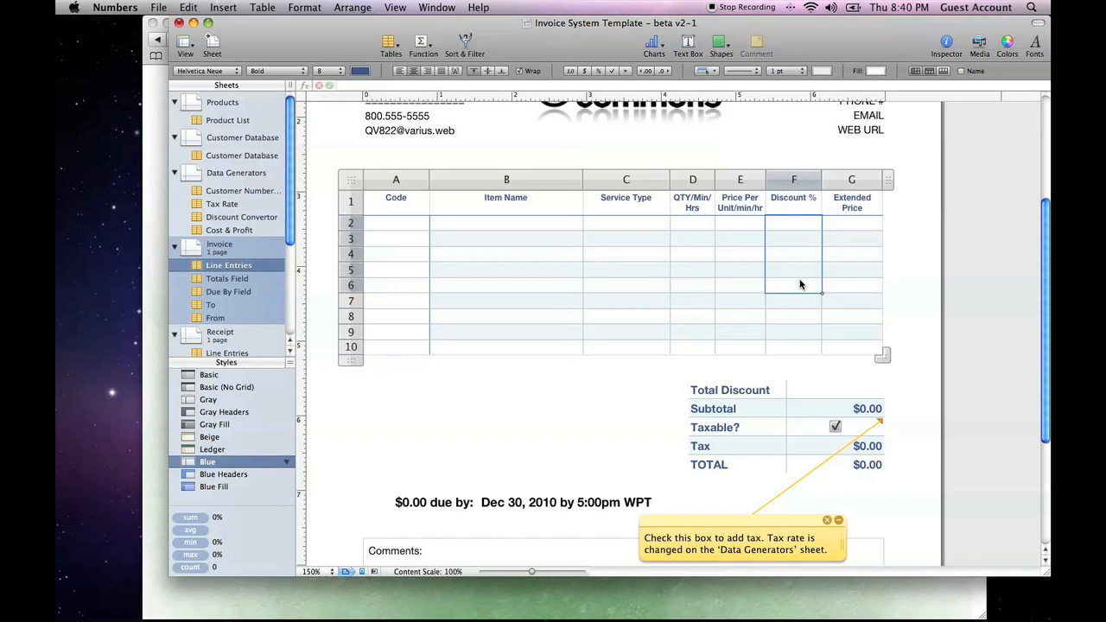
# - Look up item codes on the Product List, then start entering code 1000 on the first invoice line
pyautogui.click(396, 223)
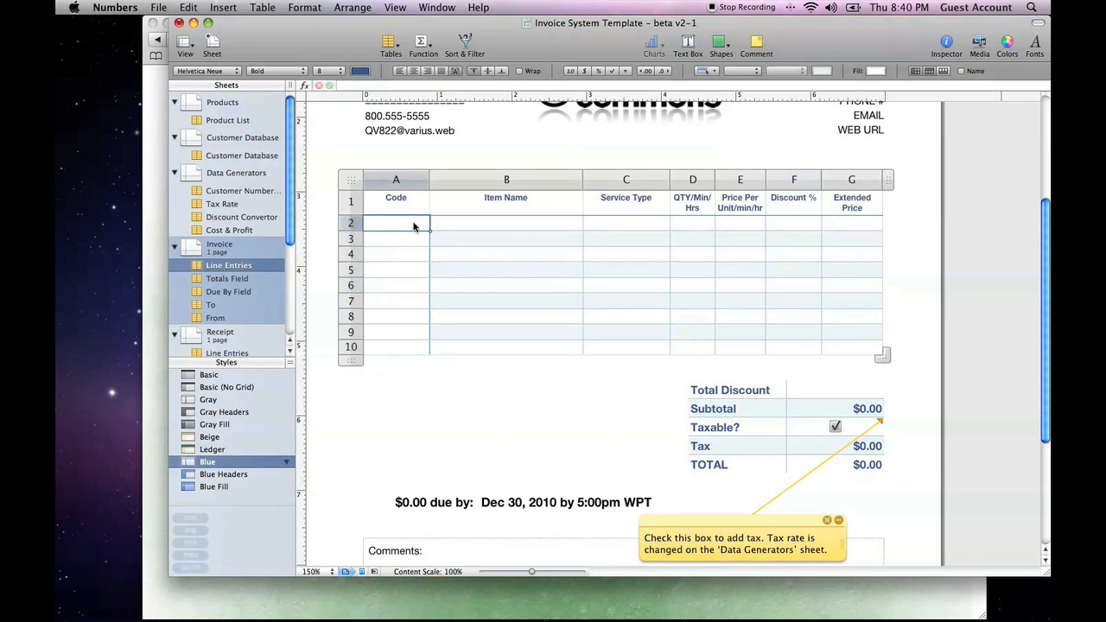
pyautogui.moveTo(411, 227)
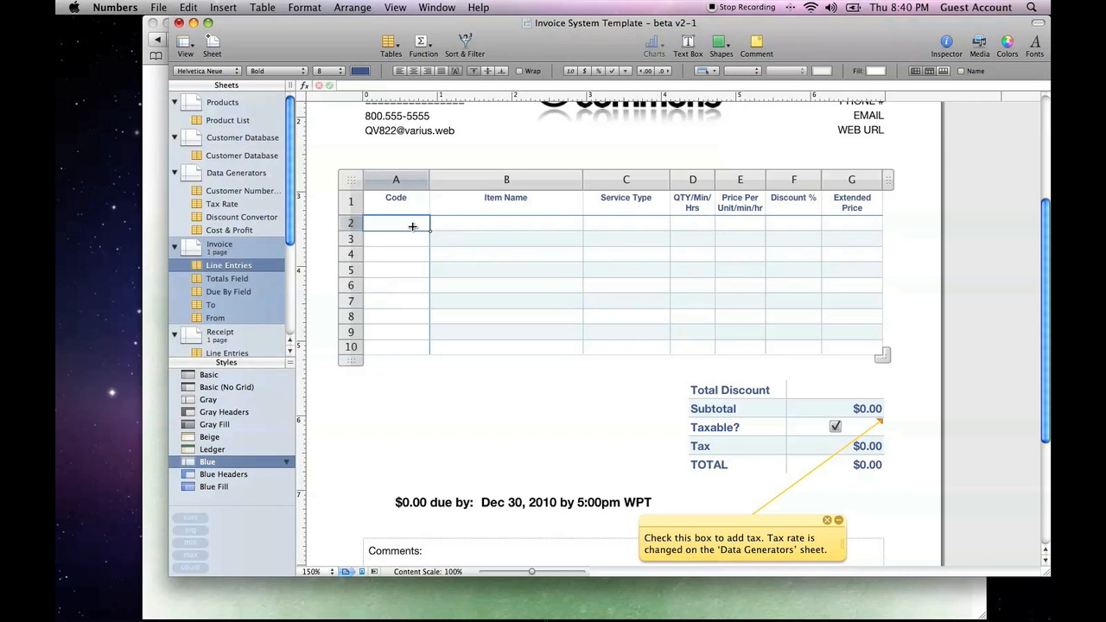
pyautogui.click(228, 121)
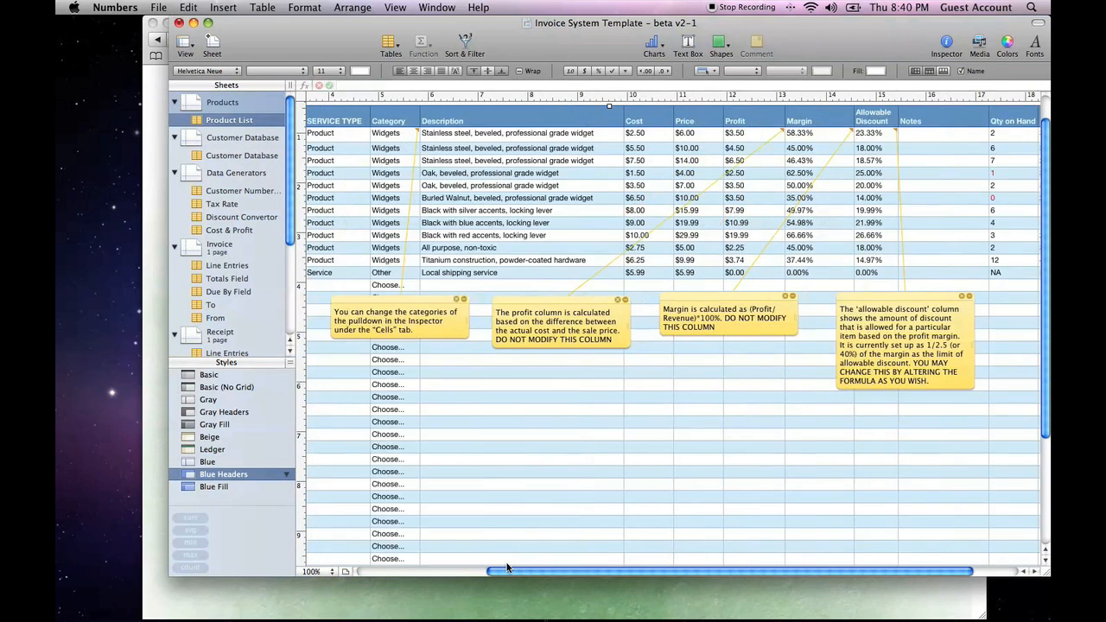
pyautogui.hscroll(-3)
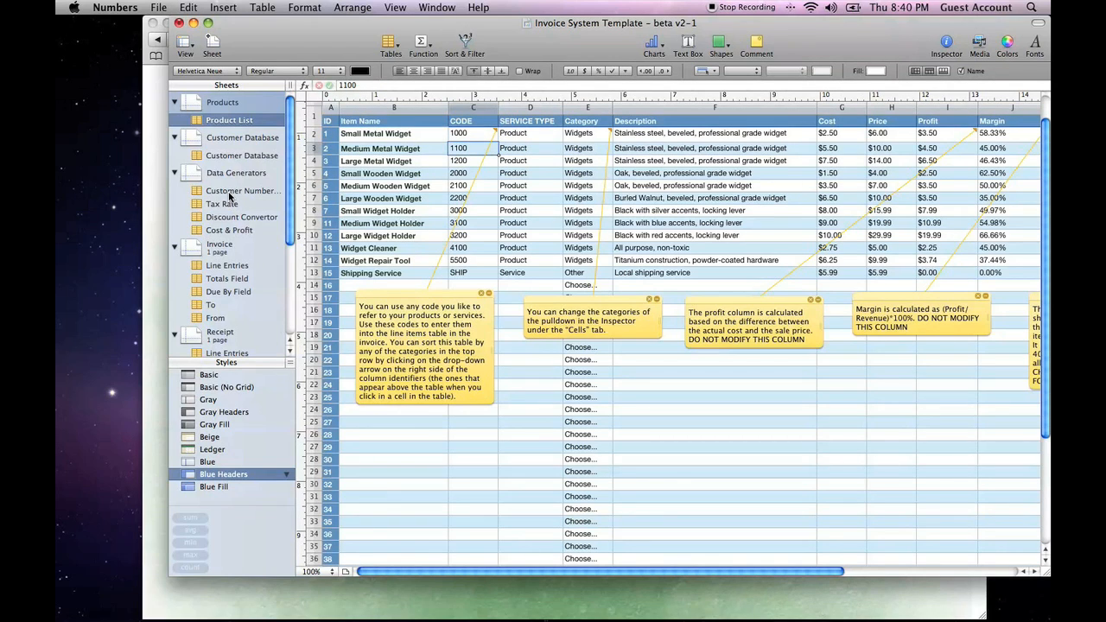
pyautogui.click(229, 267)
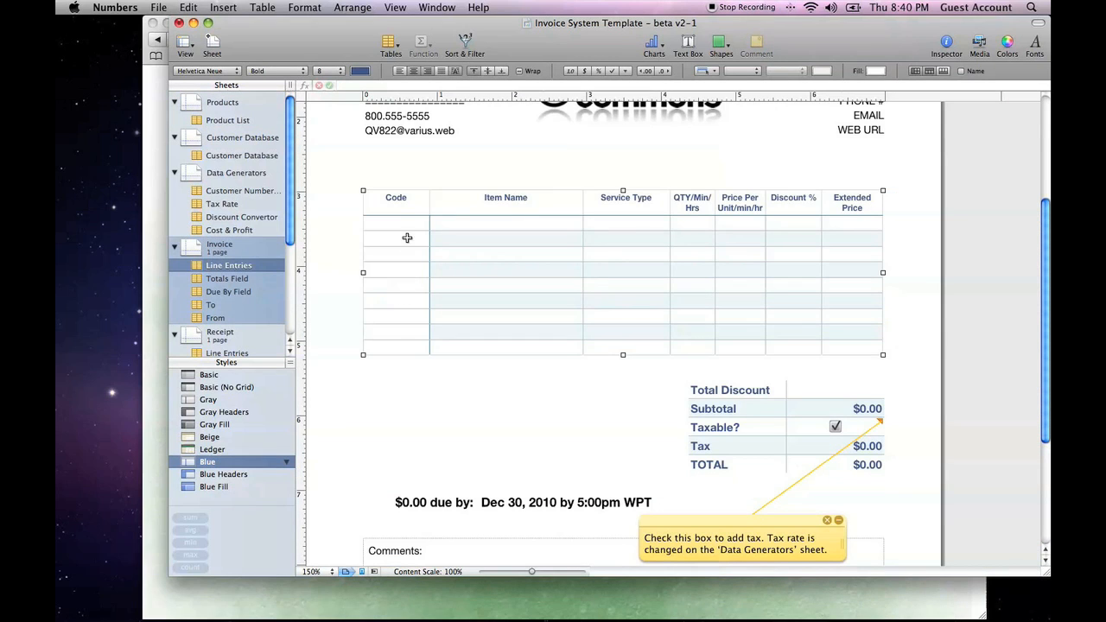
pyautogui.click(396, 223)
pyautogui.write('1000')
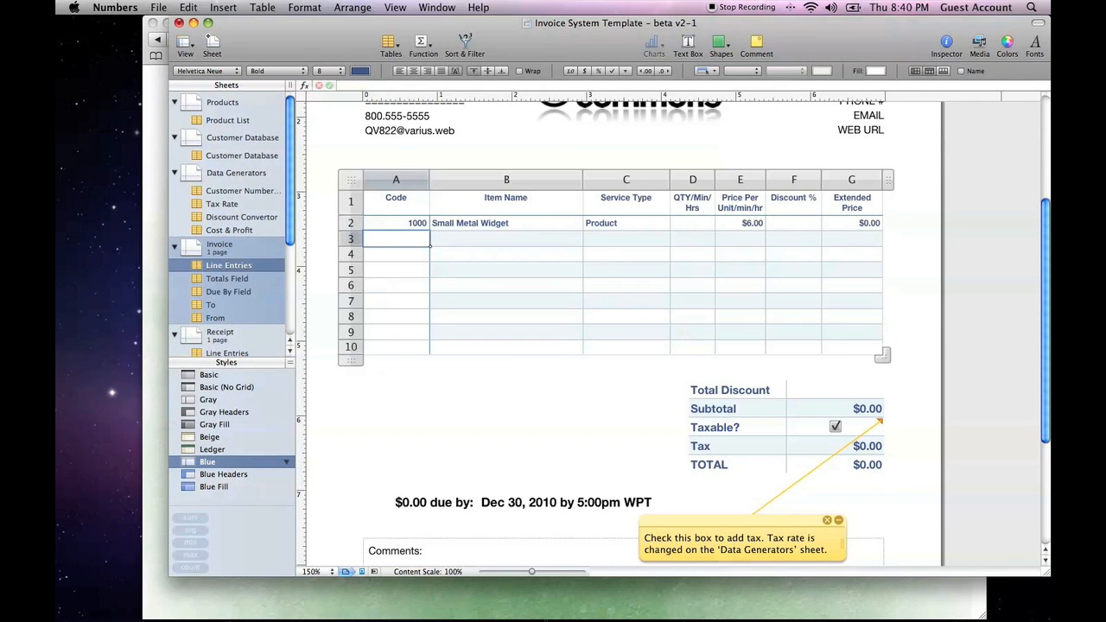
# - Add item 1100 Medium Metal Widget with quantities 2 and 1 and a 15% discount, total $22.29
pyautogui.write('1100')
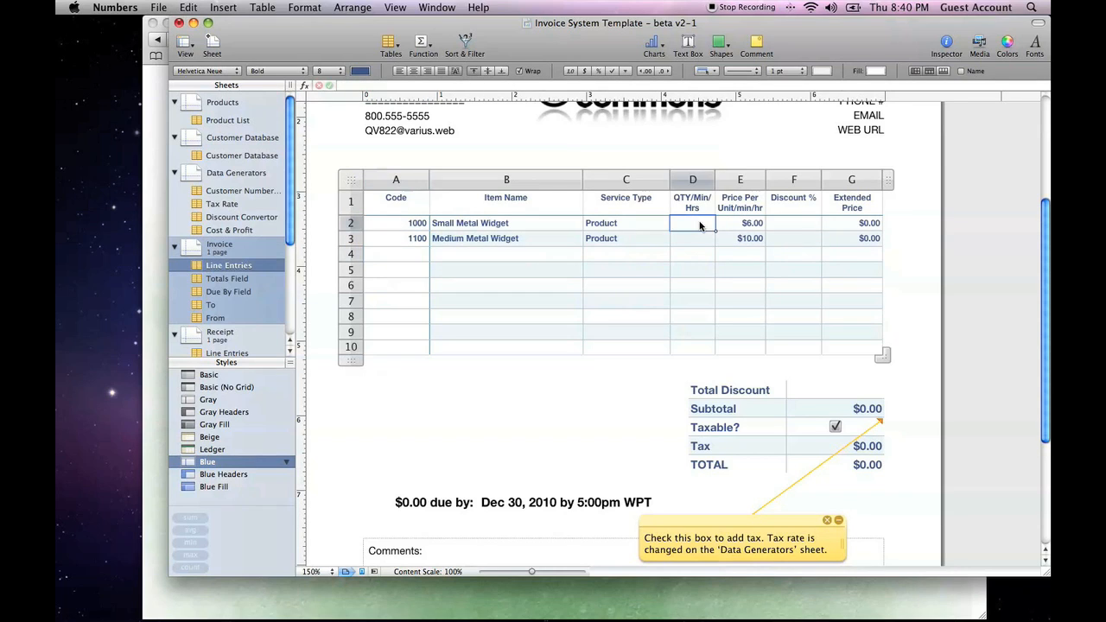
pyautogui.write('2')
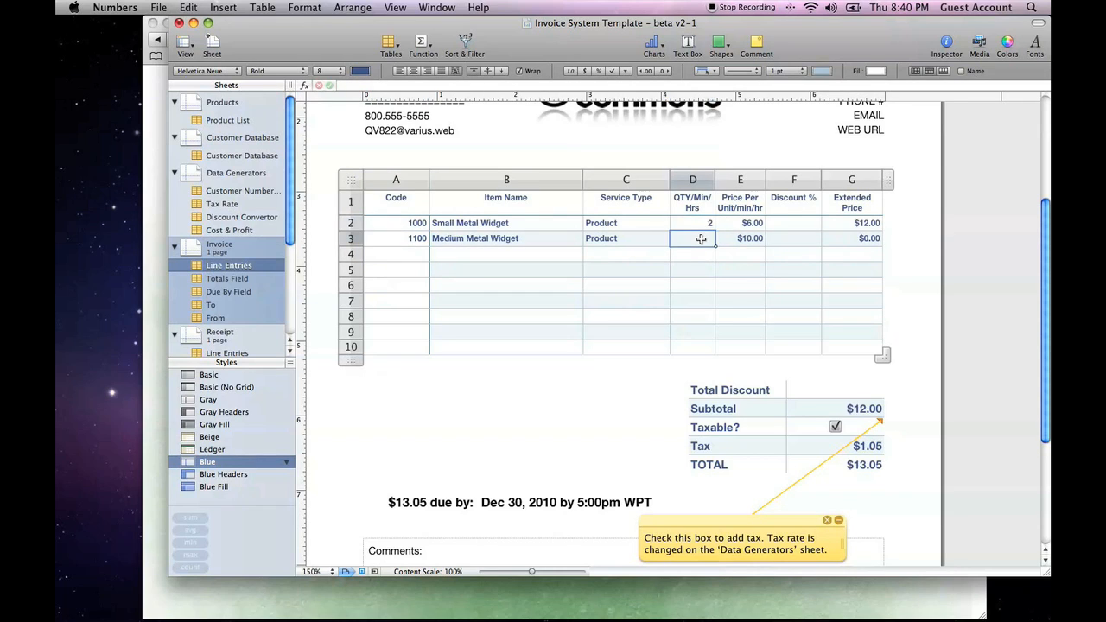
pyautogui.write('1')
pyautogui.click(793, 223)
pyautogui.write('0')
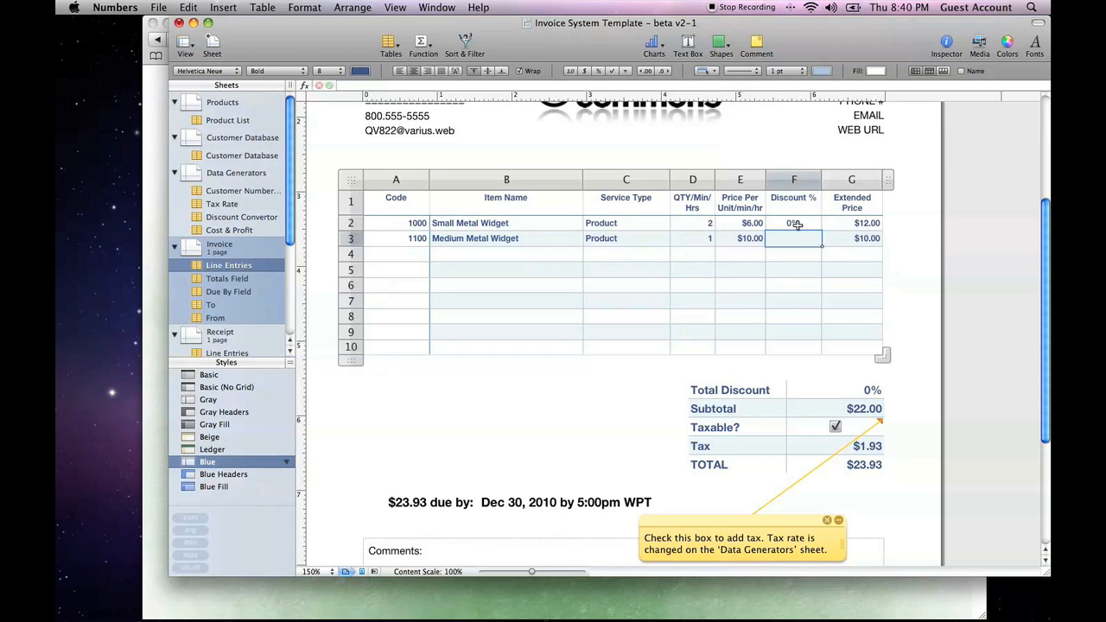
pyautogui.write('15%')
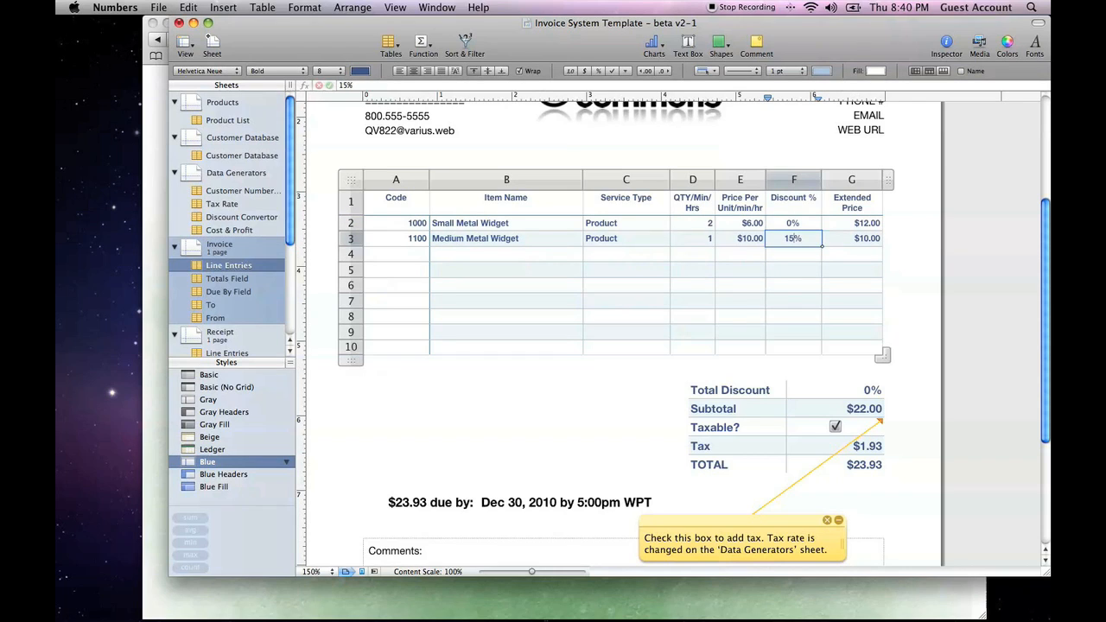
pyautogui.click(793, 223)
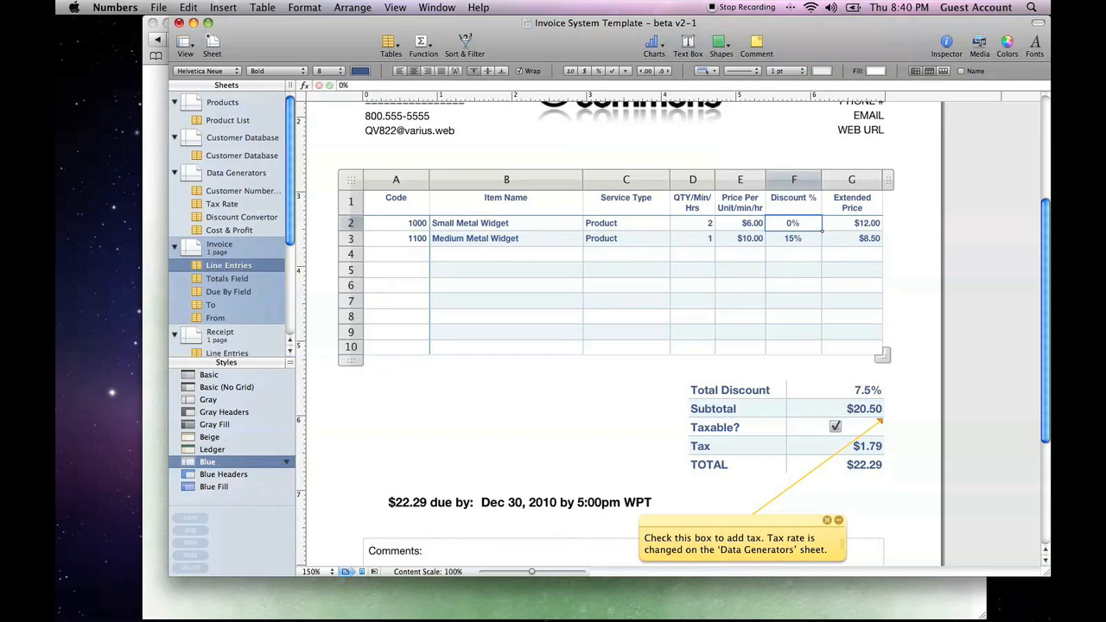
pyautogui.moveTo(860, 223)
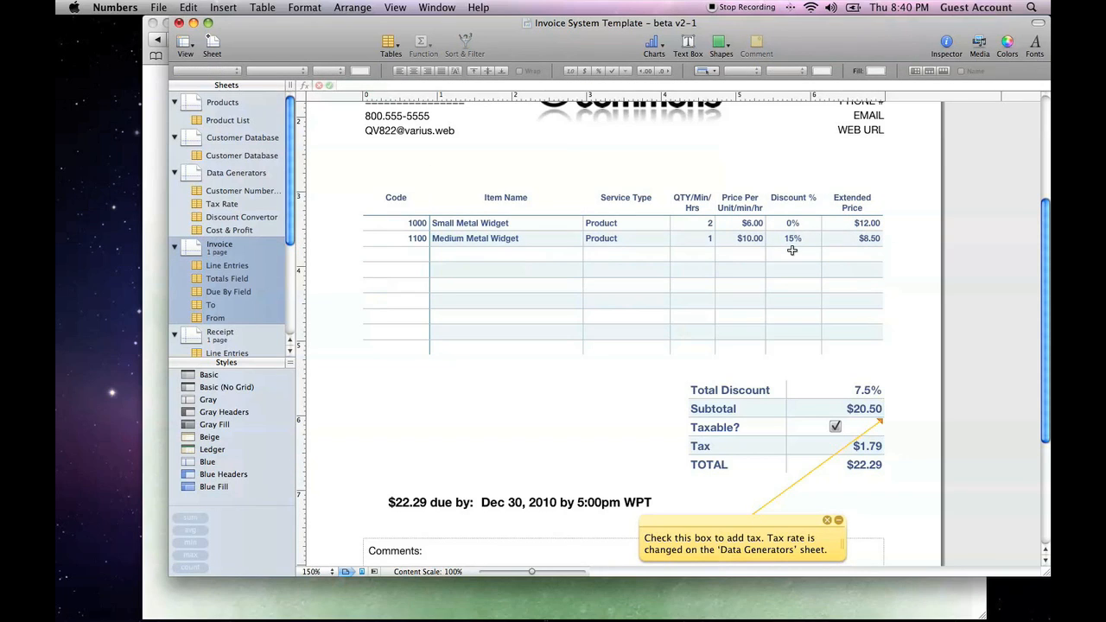
pyautogui.moveTo(751, 408)
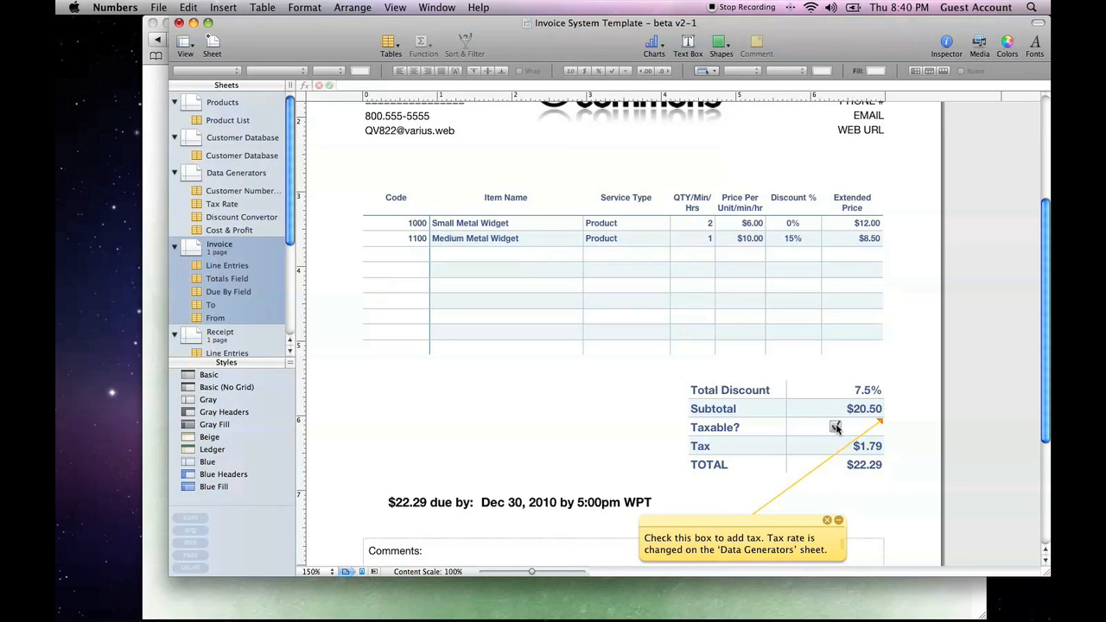
pyautogui.click(835, 427)
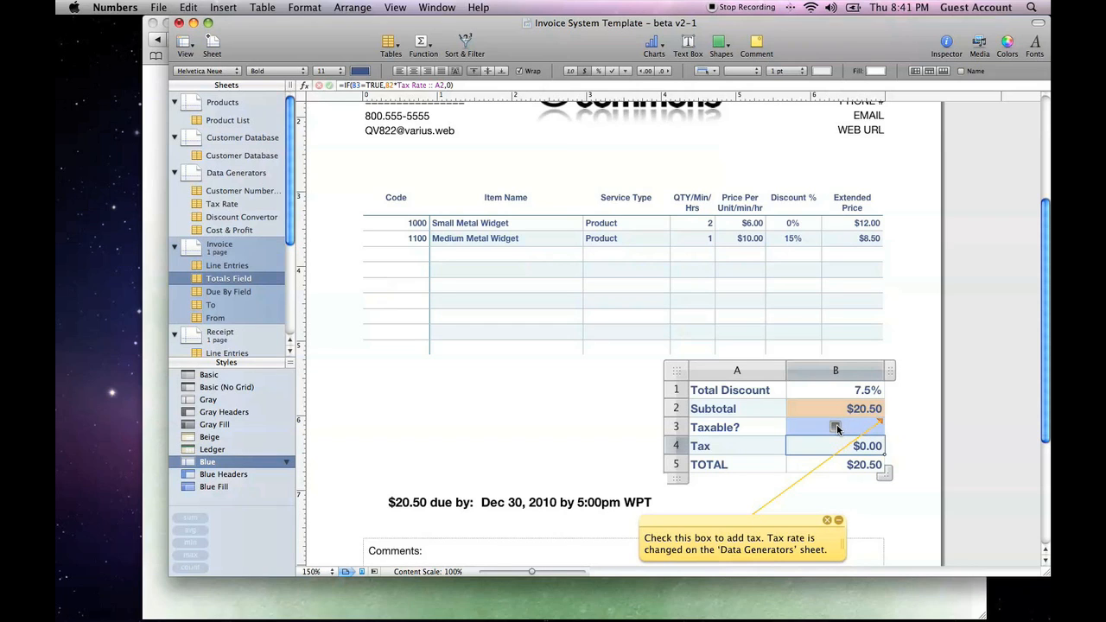
pyautogui.click(835, 425)
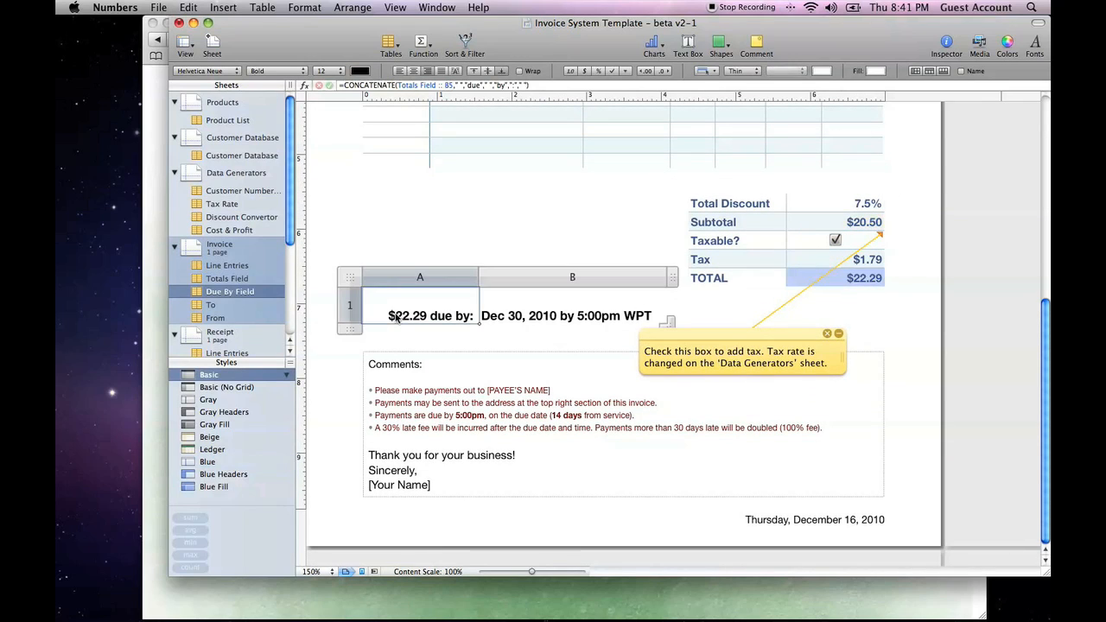
pyautogui.moveTo(894, 280)
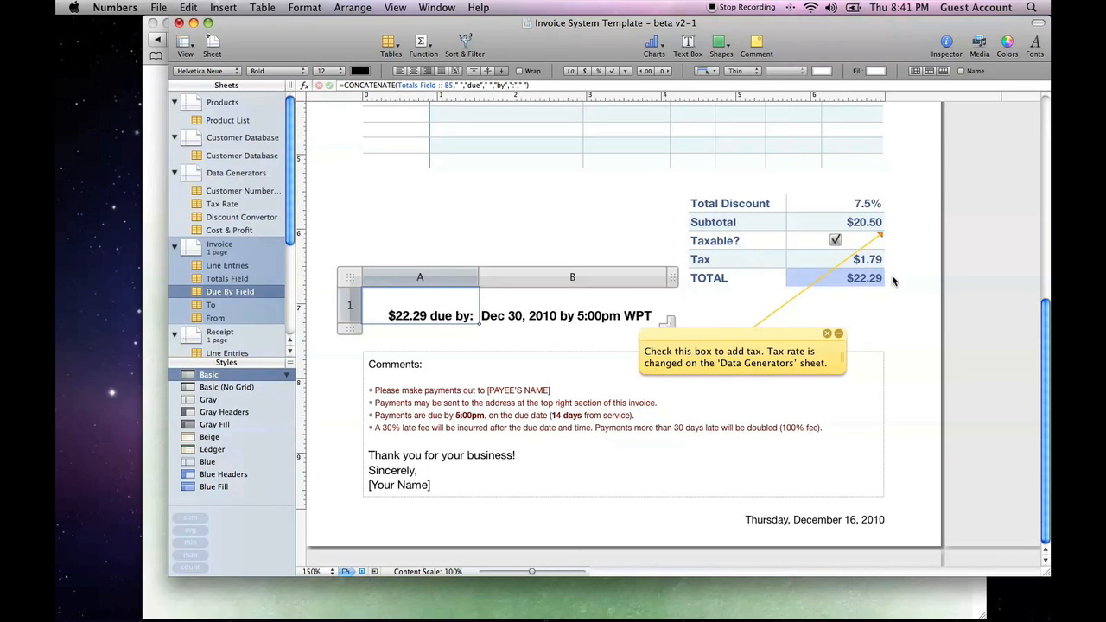
pyautogui.click(567, 314)
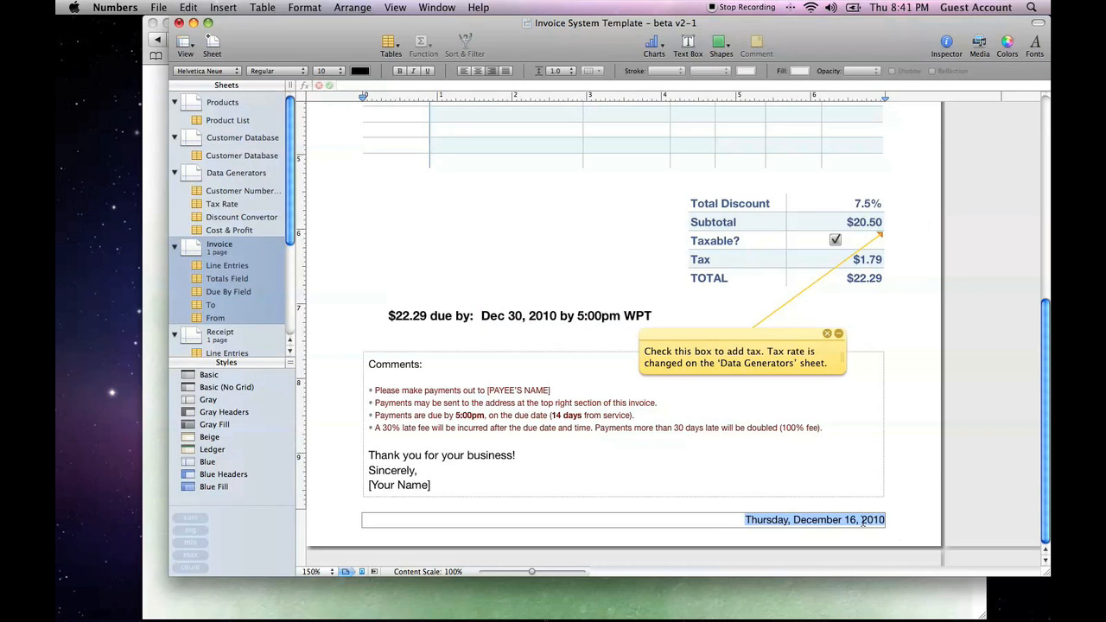
pyautogui.rightClick(812, 519)
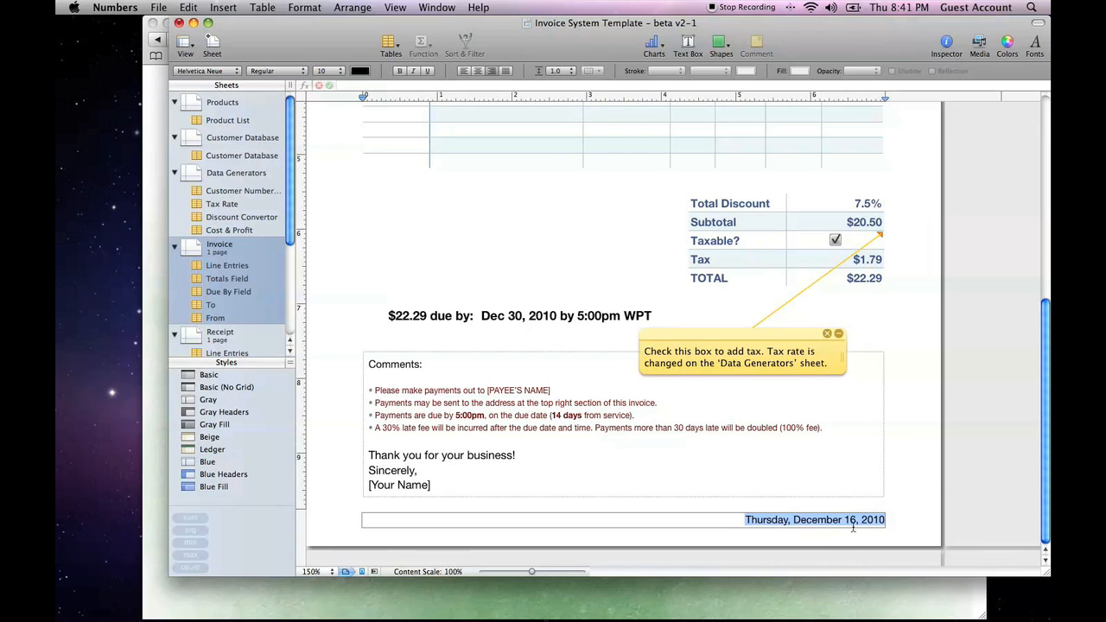
pyautogui.click(919, 436)
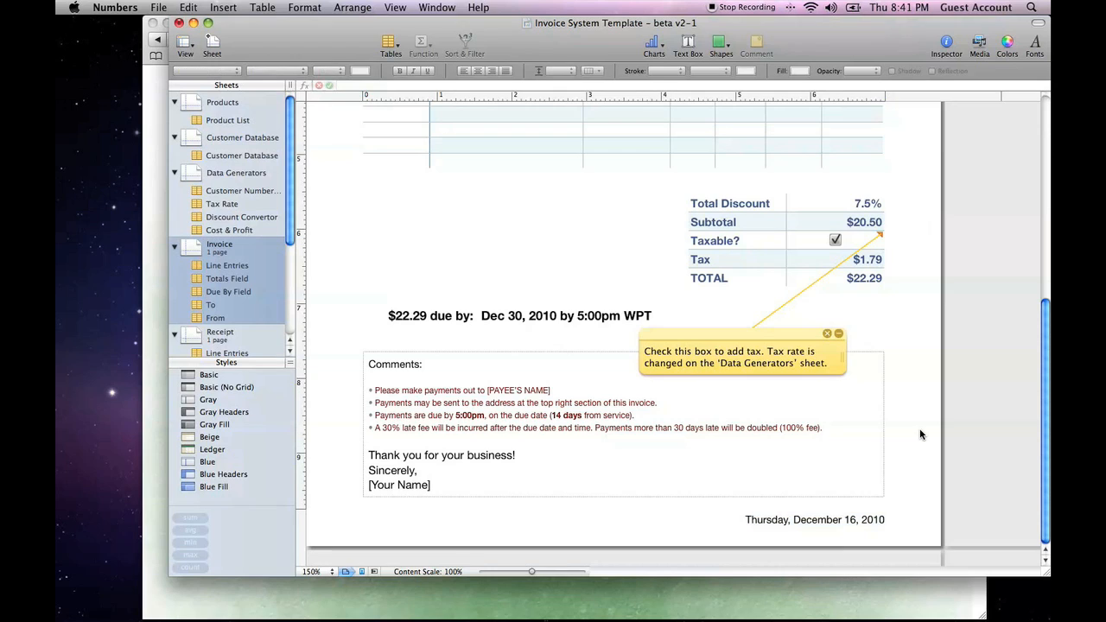
pyautogui.moveTo(546, 424)
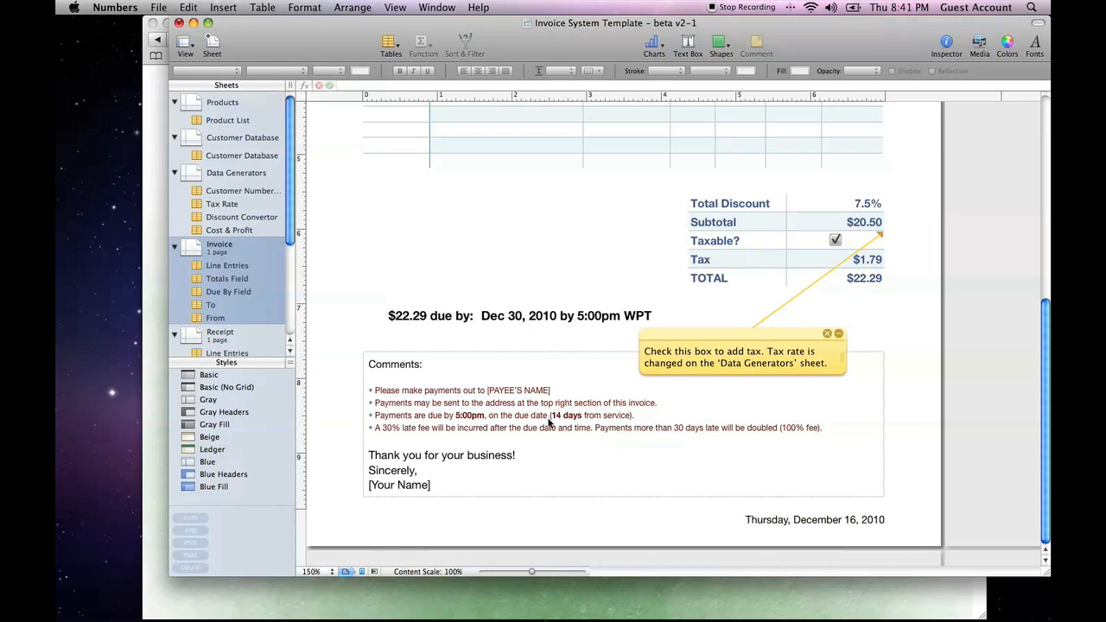
pyautogui.moveTo(389, 458)
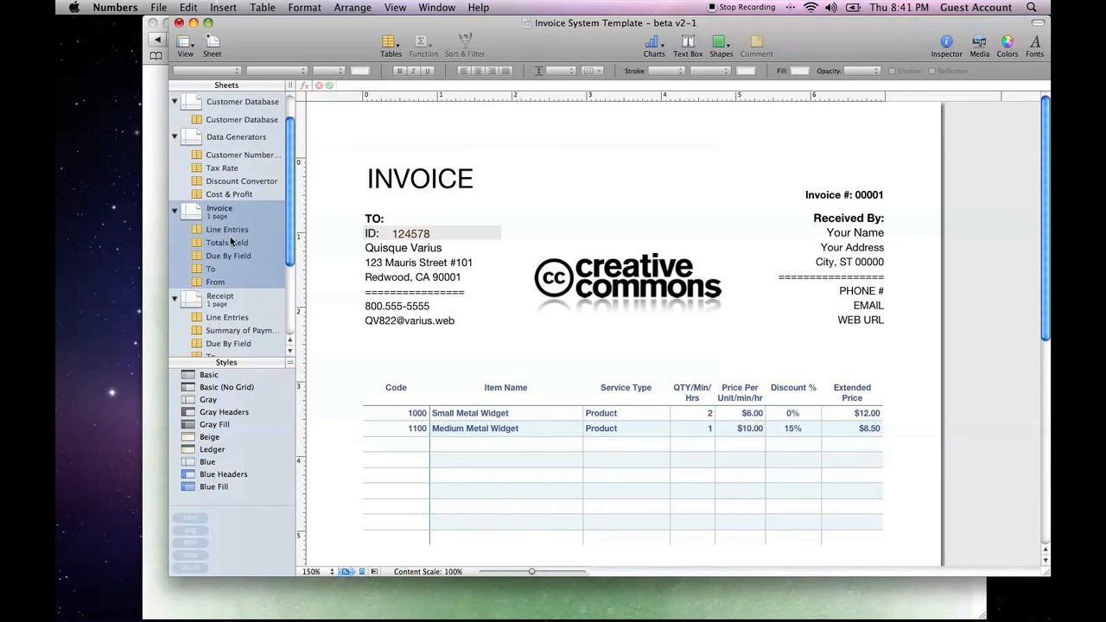
# - Clear the Amount Paid on the Receipt so $22.29 shows due, then view the Packing Slip
pyautogui.scroll(-3)
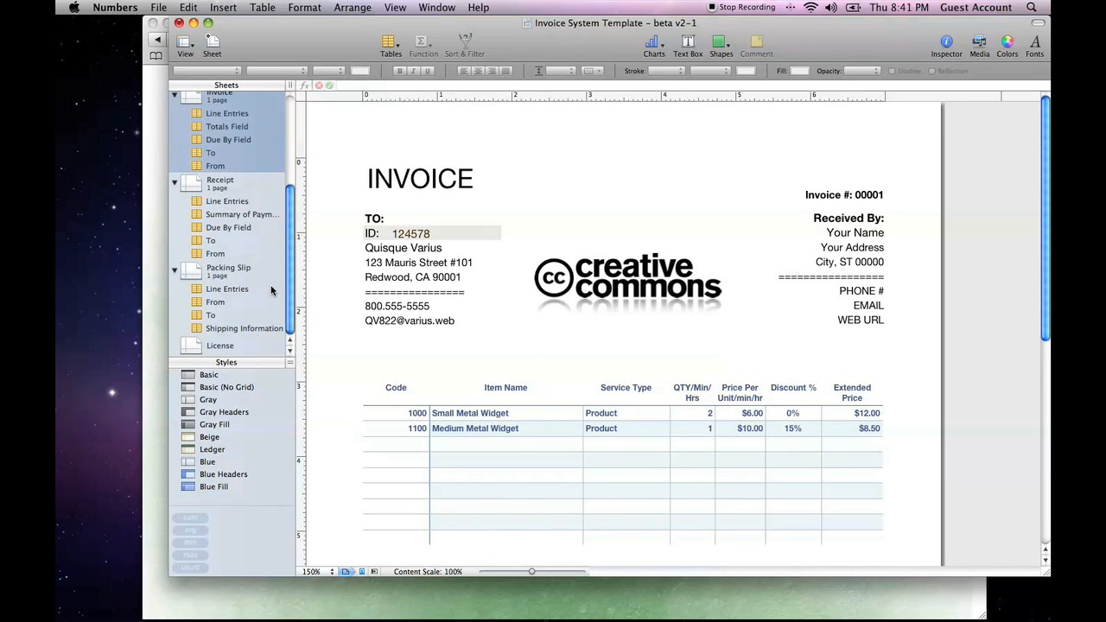
pyautogui.moveTo(601, 346)
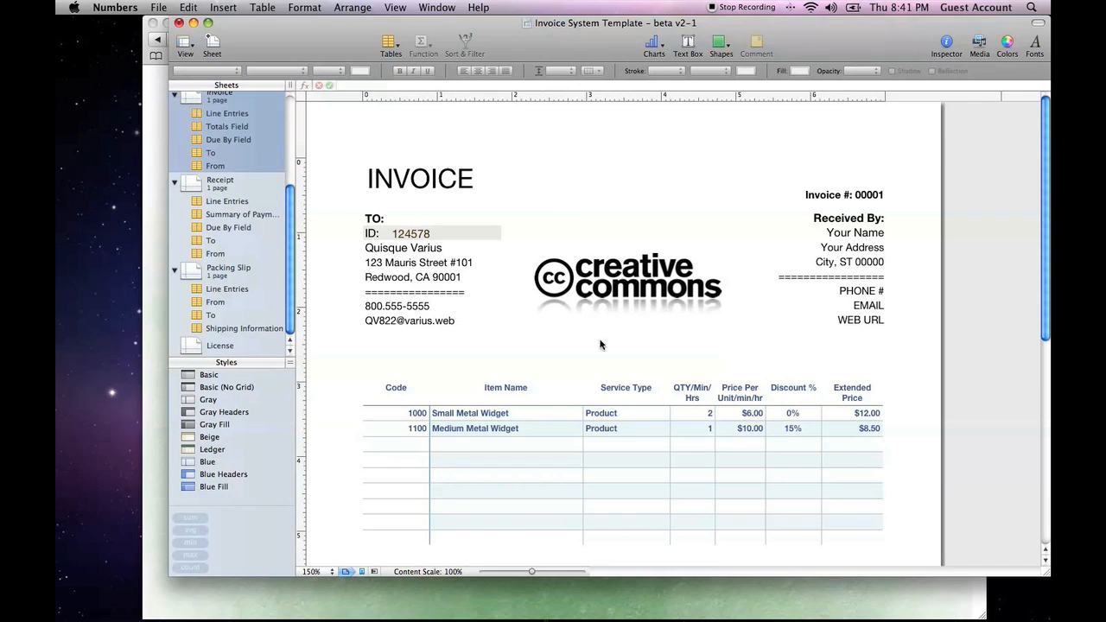
pyautogui.click(220, 181)
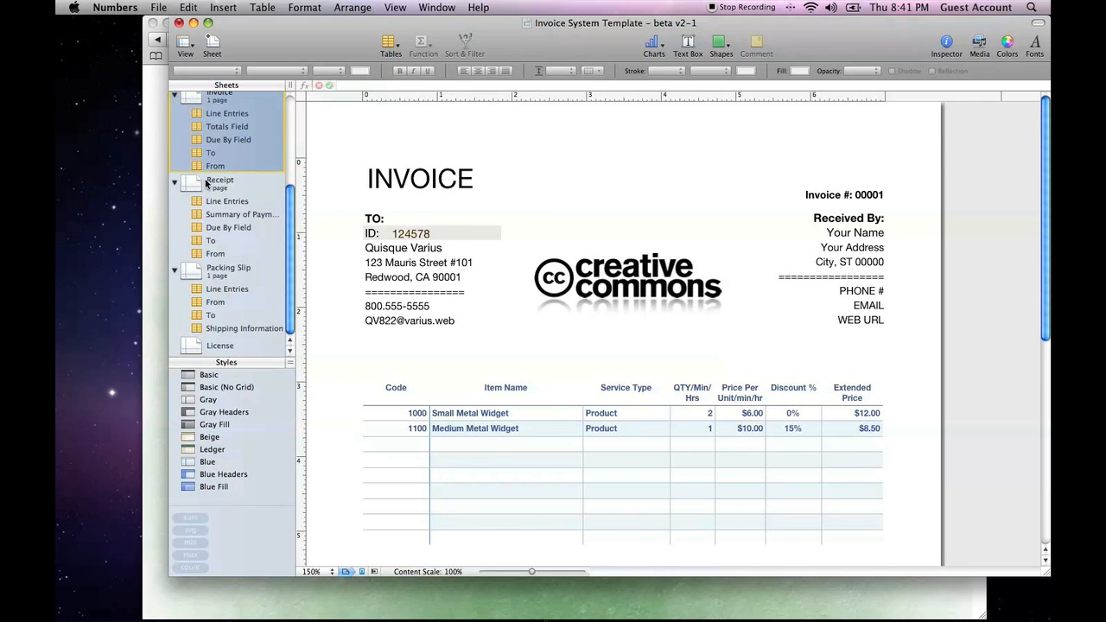
pyautogui.click(219, 183)
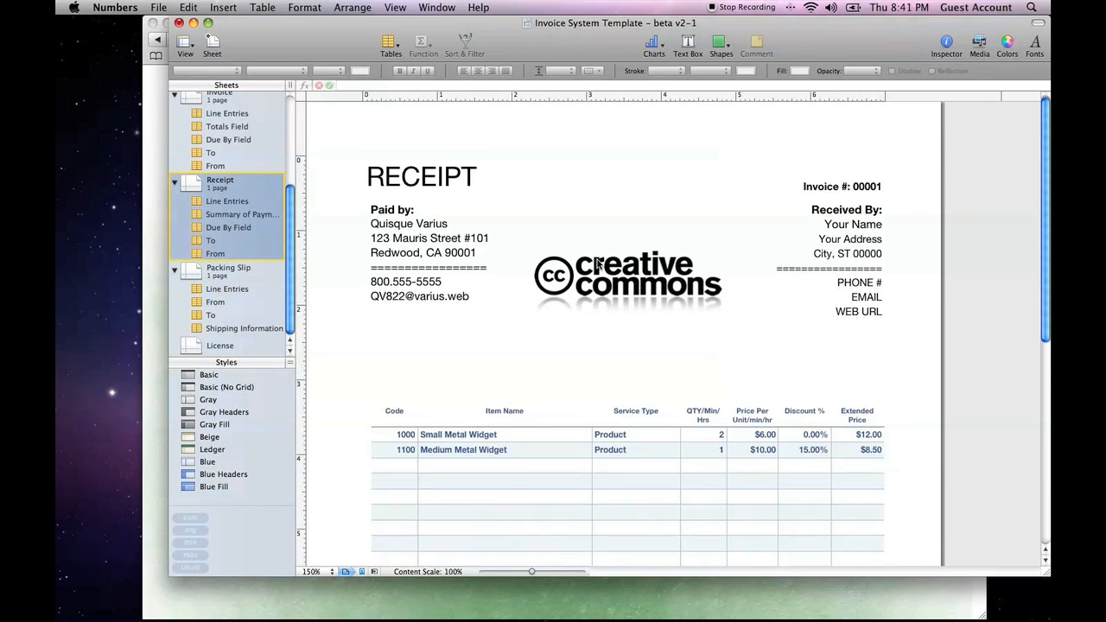
pyautogui.scroll(-3)
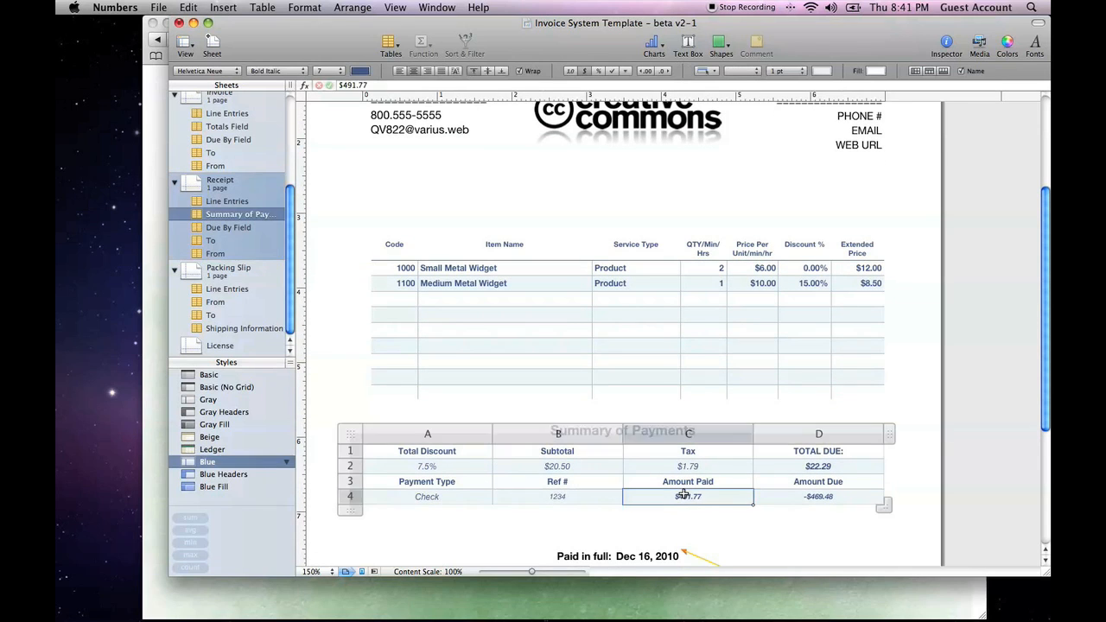
pyautogui.press('Delete')
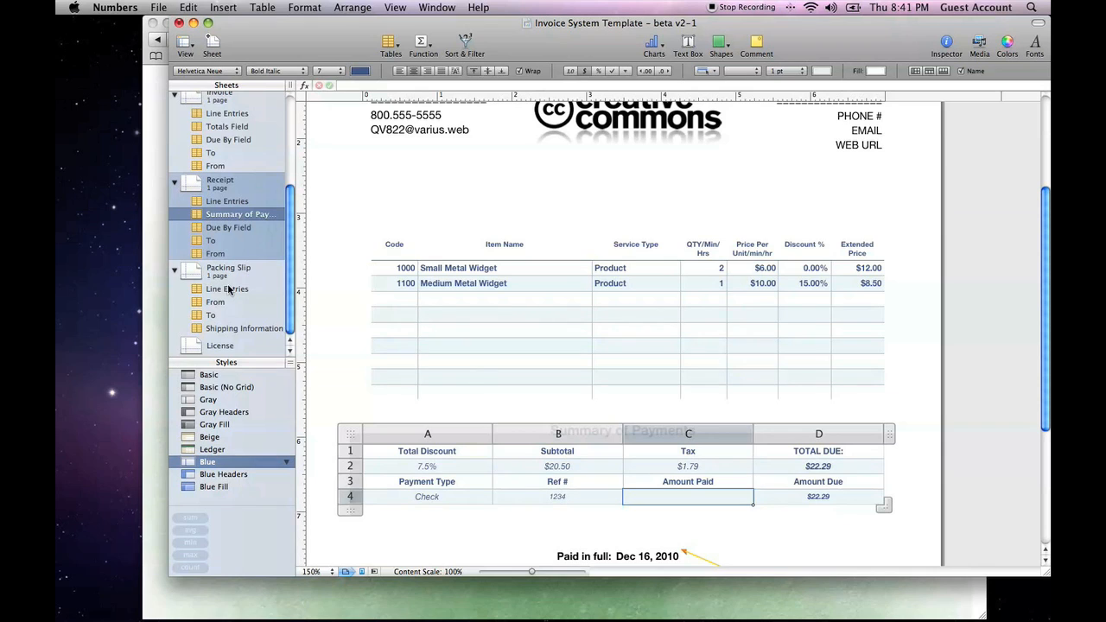
pyautogui.click(228, 268)
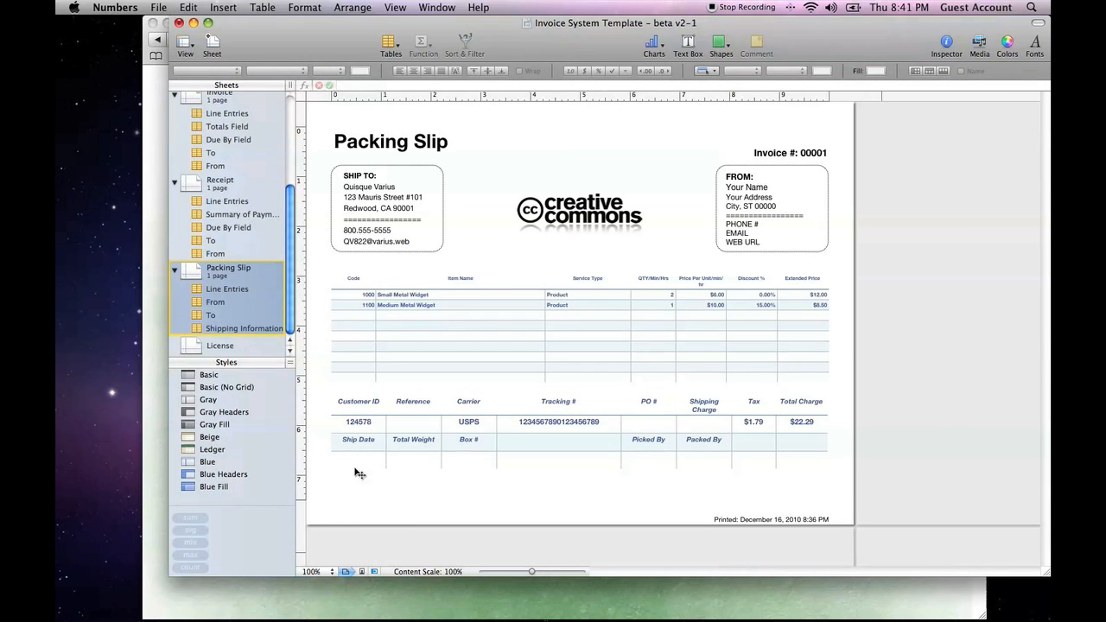
pyautogui.click(559, 422)
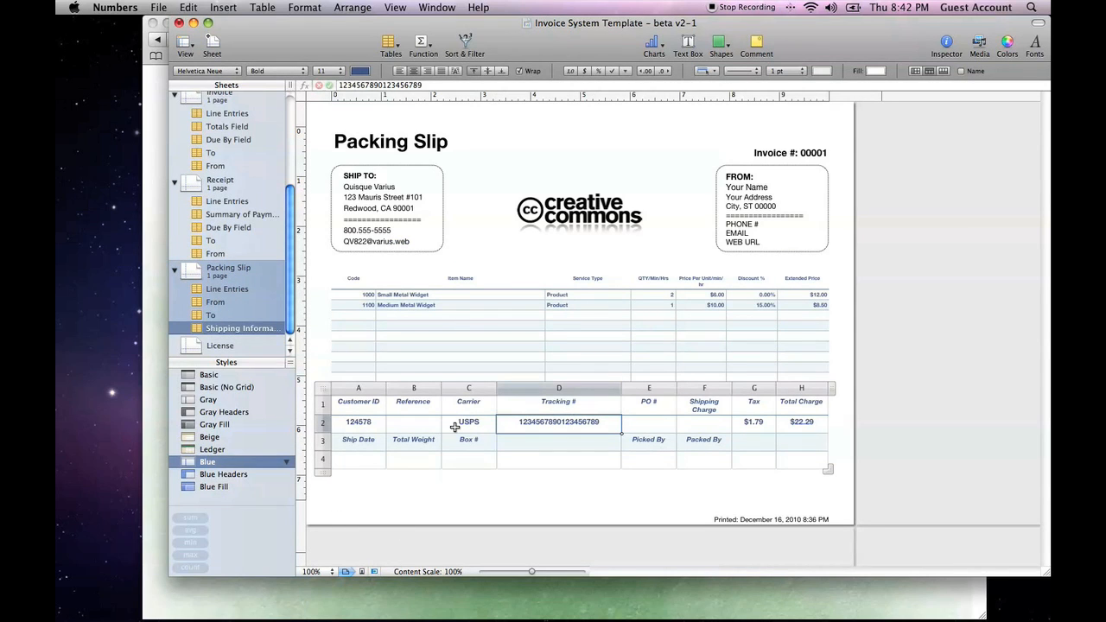
pyautogui.click(413, 422)
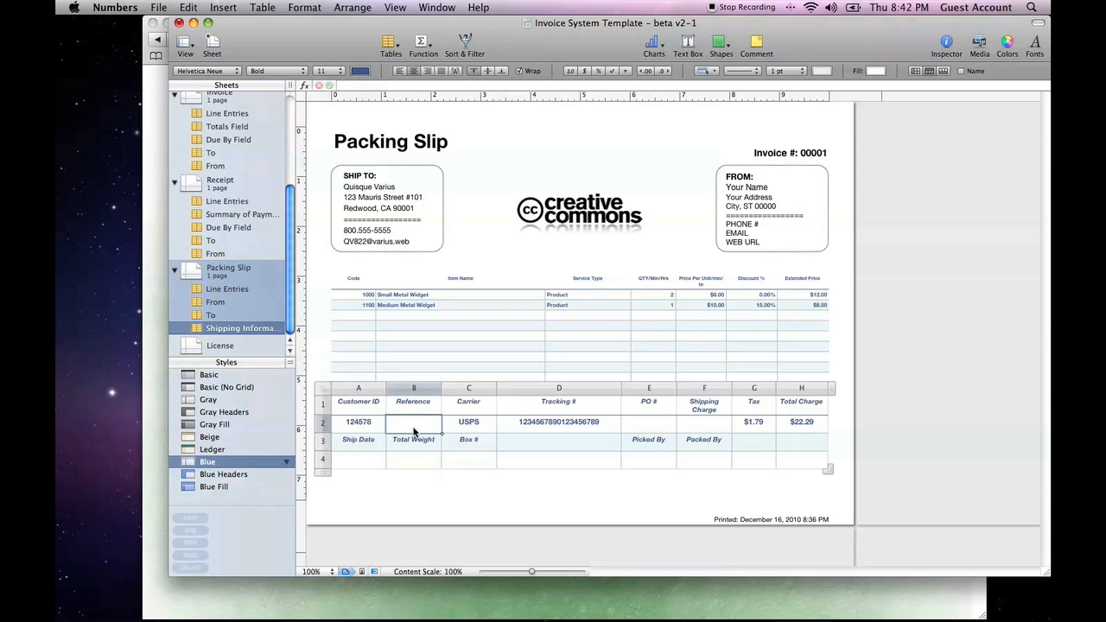
pyautogui.click(650, 422)
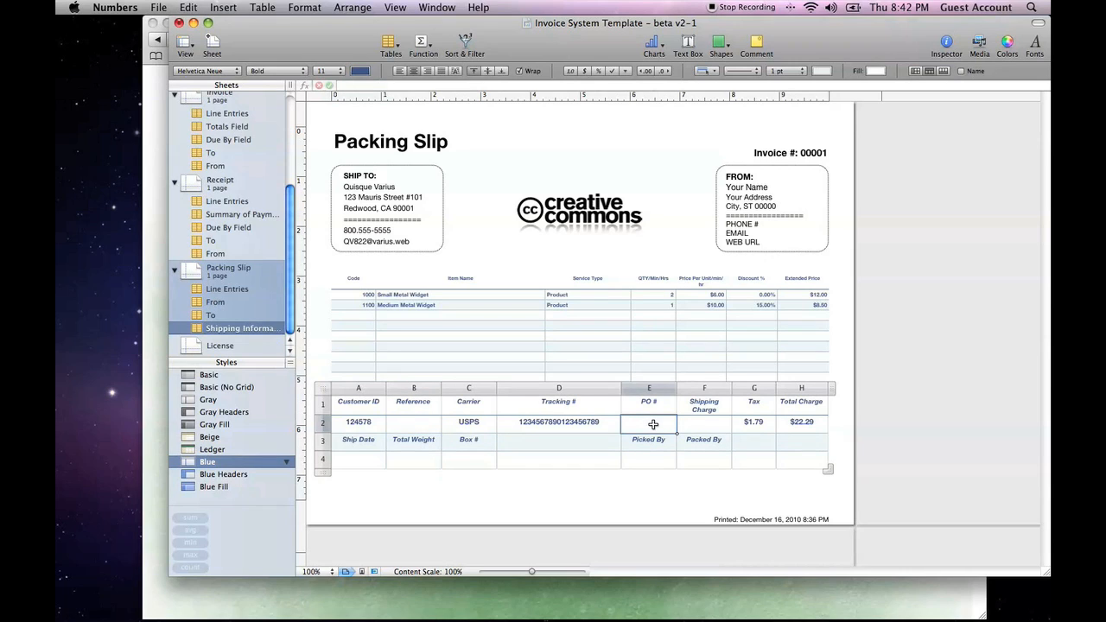
pyautogui.click(705, 422)
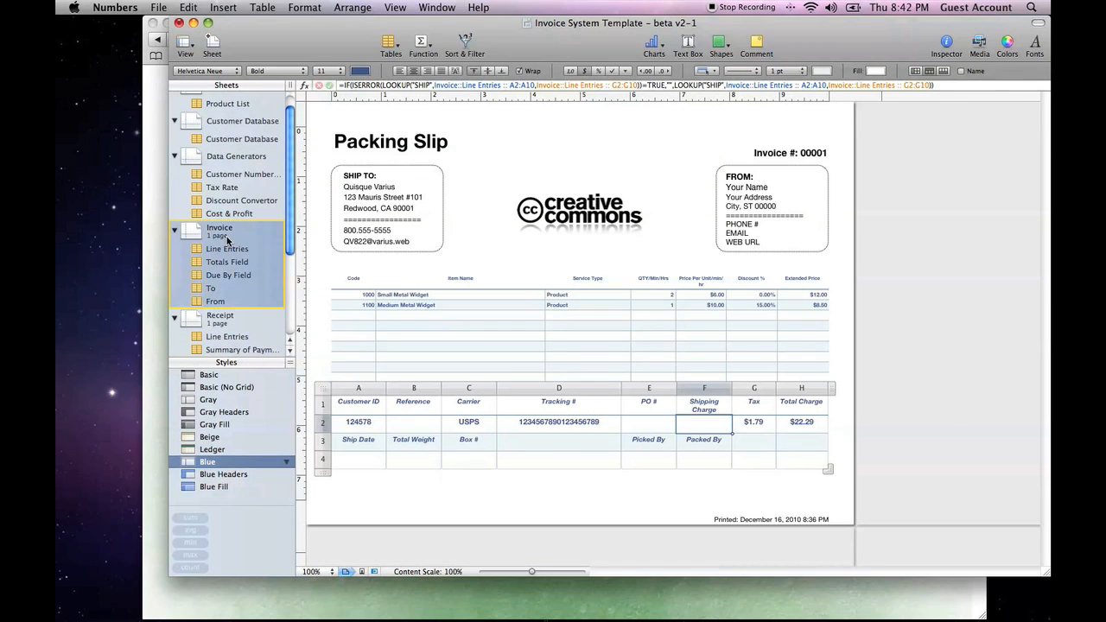
# - Add a SHIP Shipping Service line, quantity 1 ($5.99), raising the packing slip total to $28.61
pyautogui.click(228, 249)
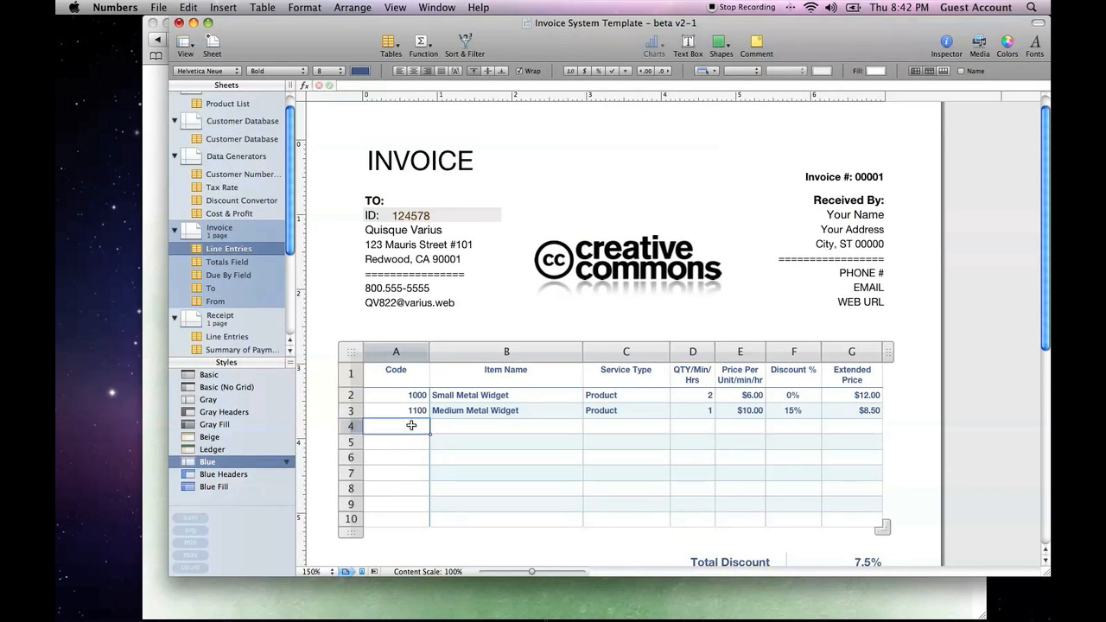
pyautogui.write('SHIP')
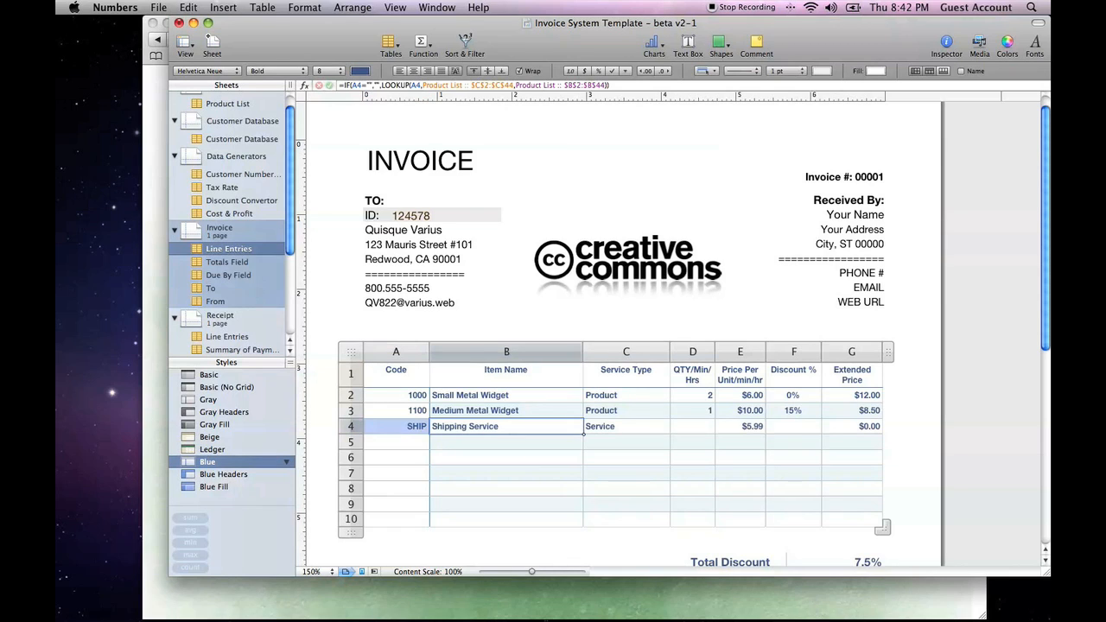
pyautogui.write('1')
pyautogui.click(794, 425)
pyautogui.write('0')
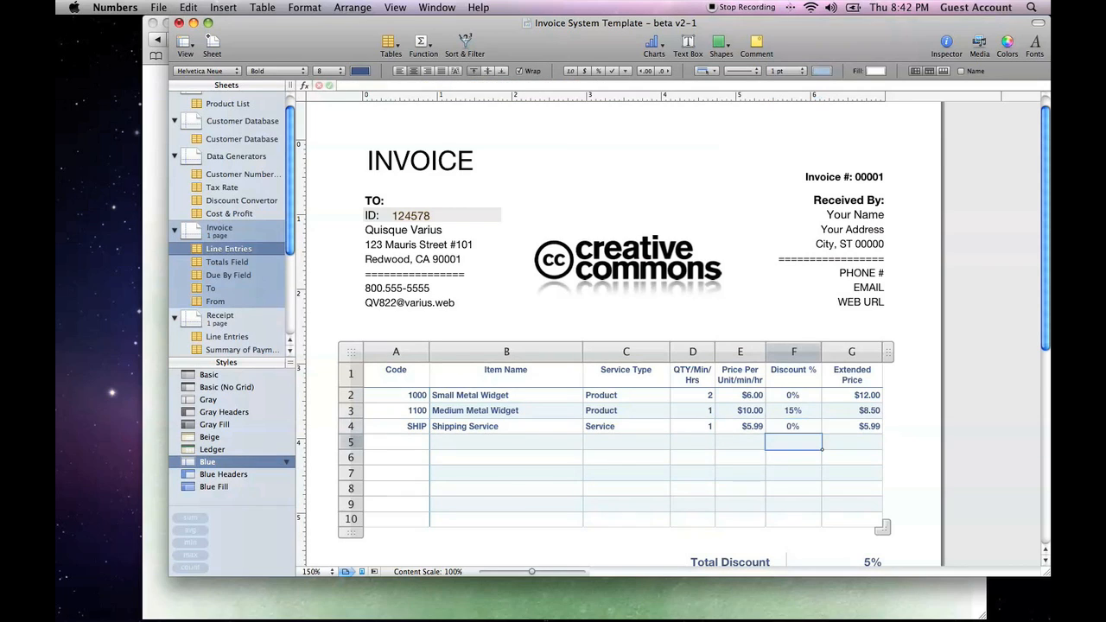
pyautogui.scroll(-3)
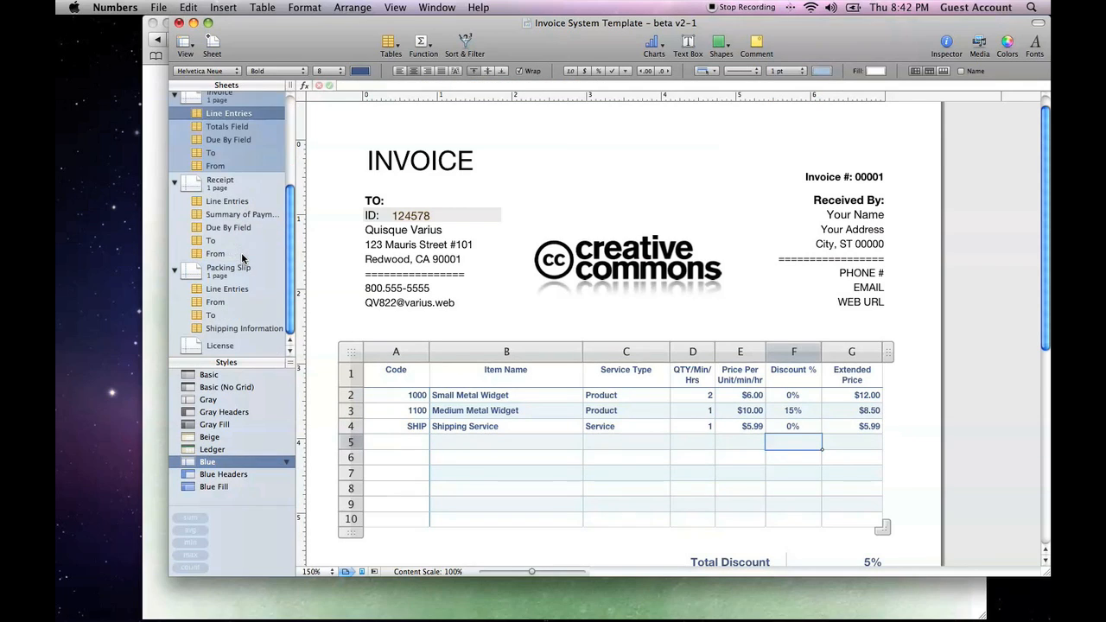
pyautogui.click(228, 266)
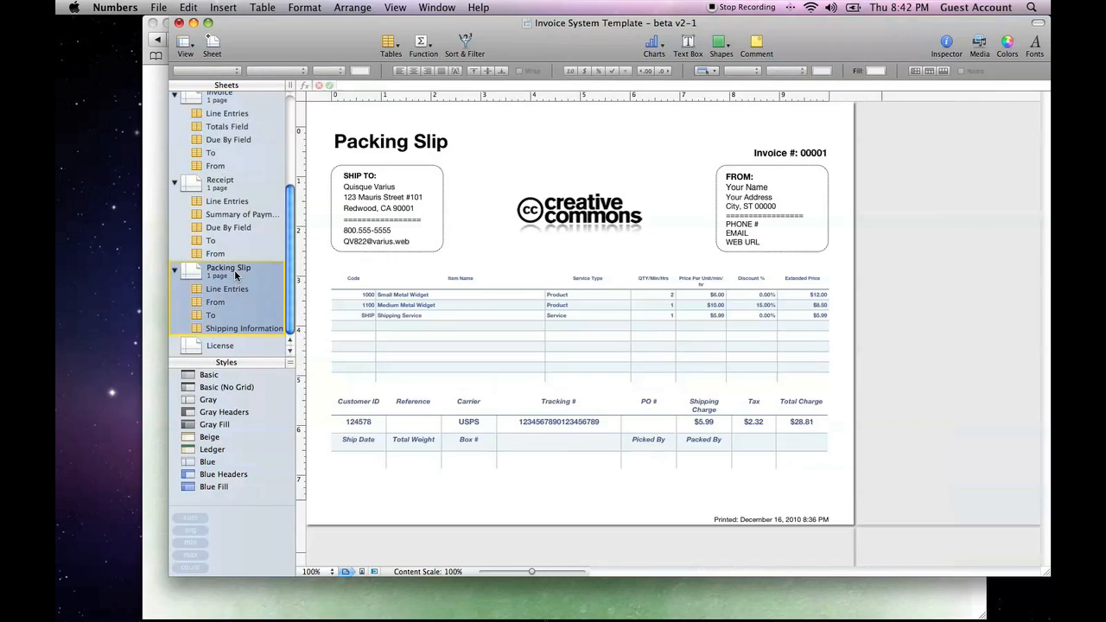